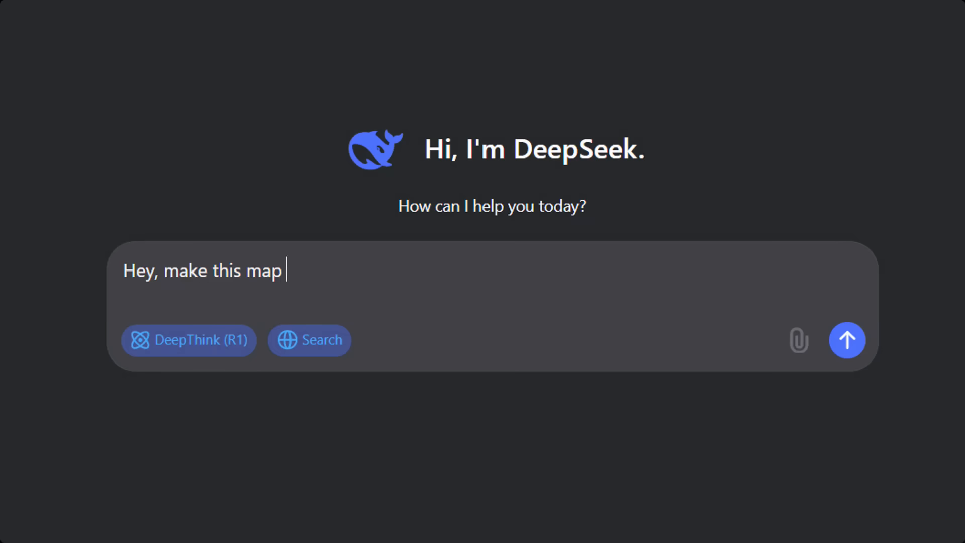
Write a prompt asking to plot the 20 most visited cities on an interactive map using Python in Google Colab
{"action": "type", "text": "for me!"}
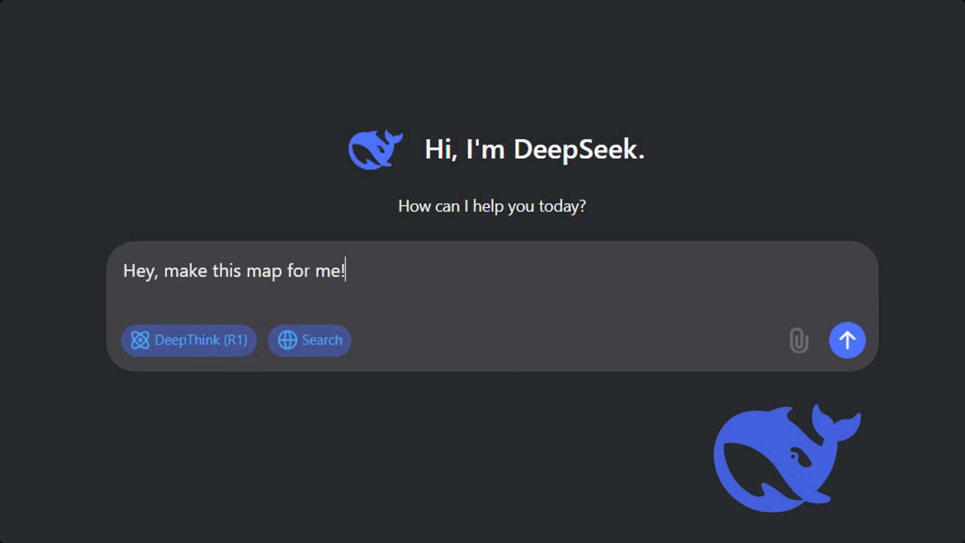
{"action": "left_click", "coordinate": [846, 340]}
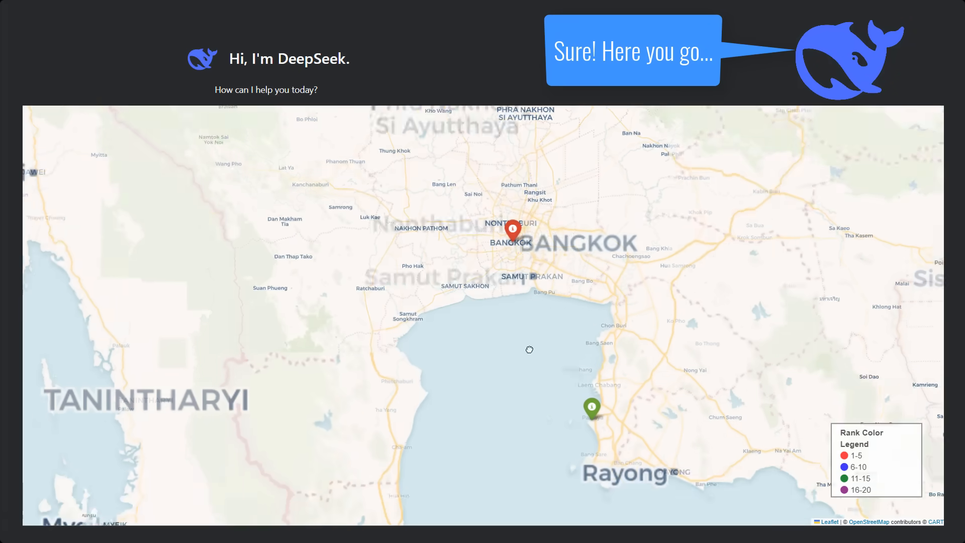
{"action": "left_click", "coordinate": [511, 232]}
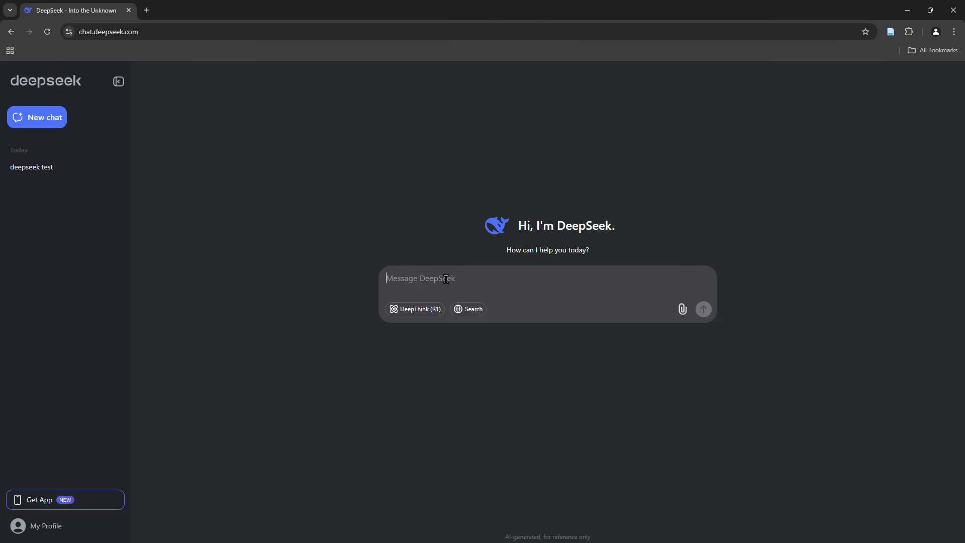
{"action": "type", "text": "I want to plot the 20 most visited cities in the world on an interactive map."}
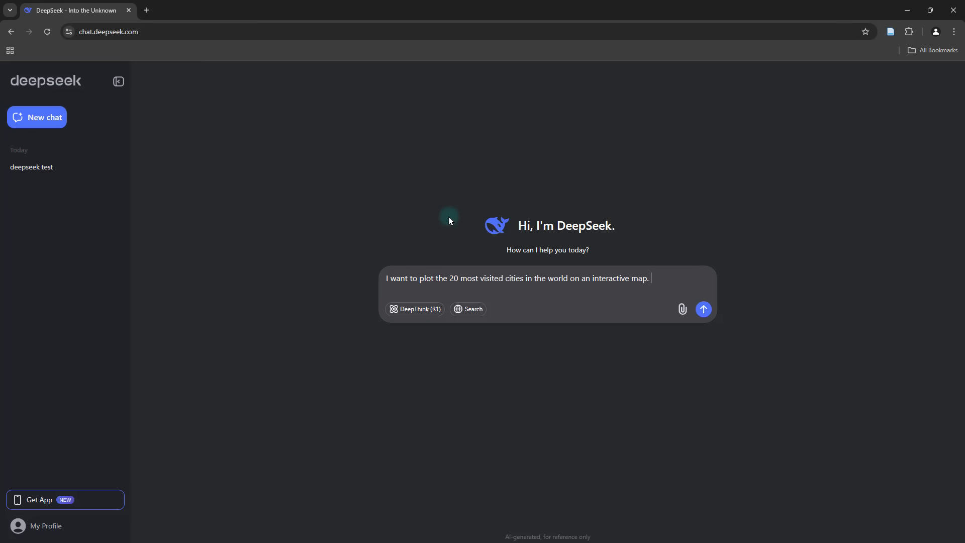
{"action": "type", "text": "C"}
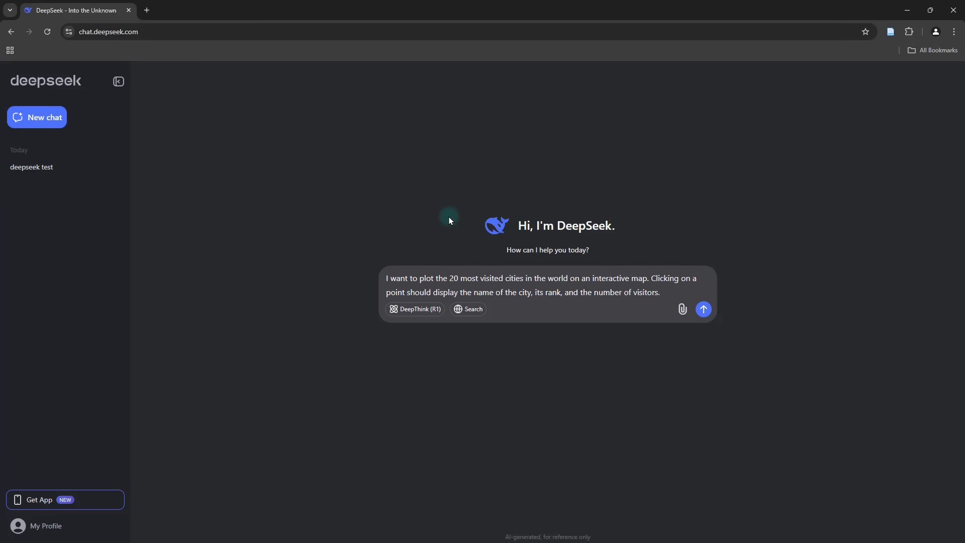
{"action": "left_click", "coordinate": [548, 292]}
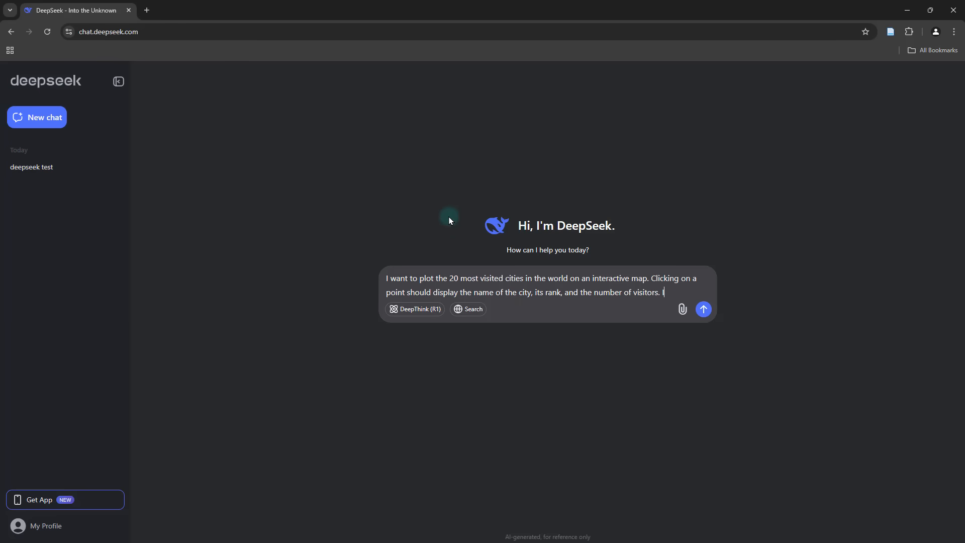
{"action": "type", "text": "I will be using python in Google Colab for this."}
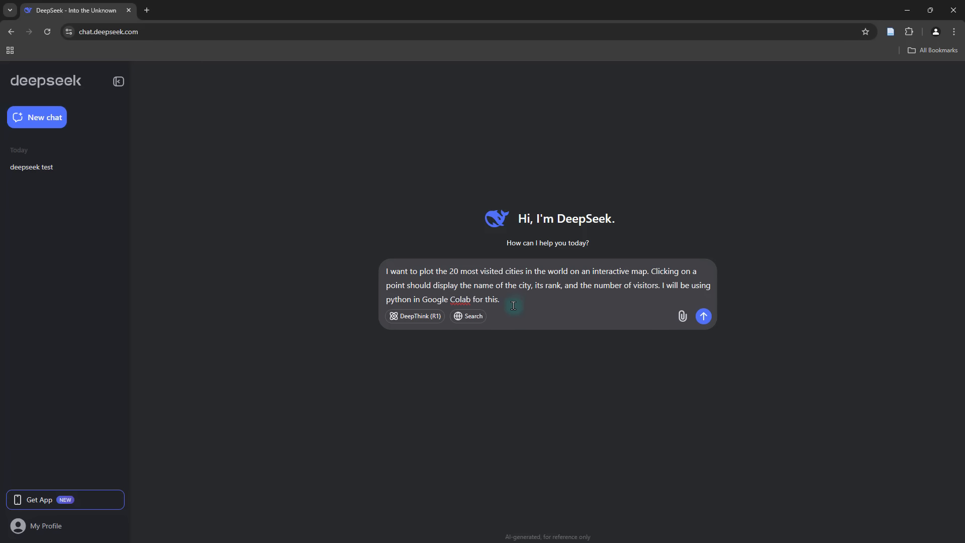
{"action": "mouse_move", "coordinate": [468, 316]}
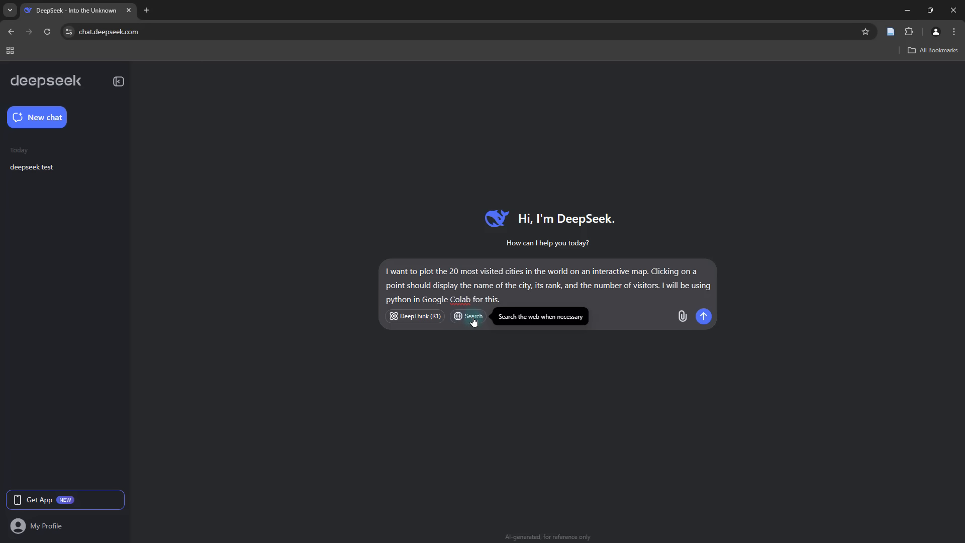
Enable web Search and DeepThink (R1) reasoning for the request
{"action": "left_click", "coordinate": [467, 317]}
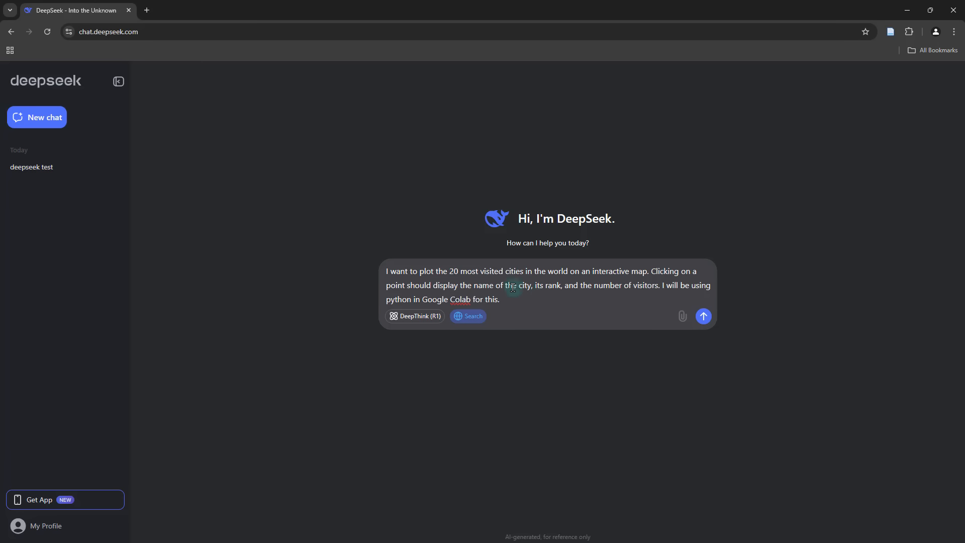
{"action": "left_click_drag", "start_coordinate": [450, 270], "coordinate": [528, 270]}
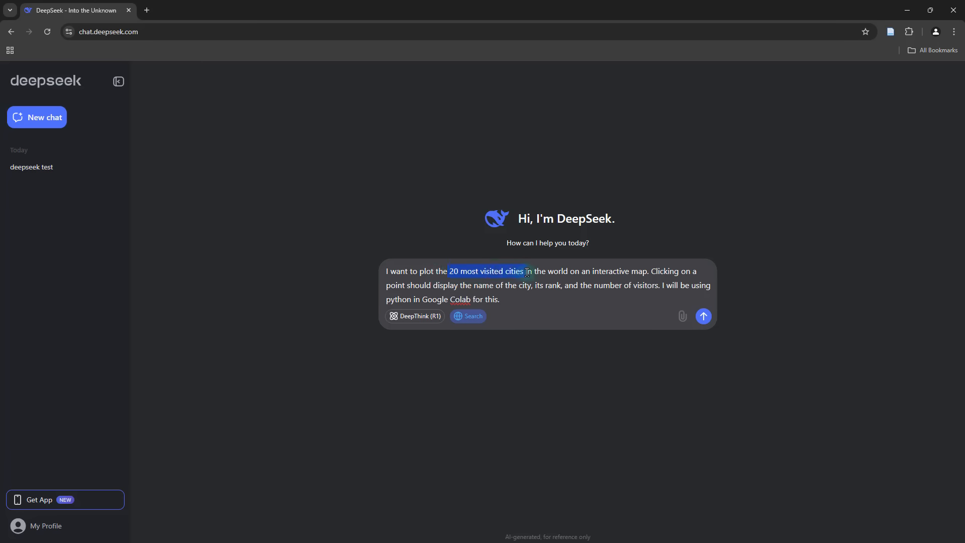
{"action": "left_click_drag", "start_coordinate": [525, 271], "coordinate": [571, 271]}
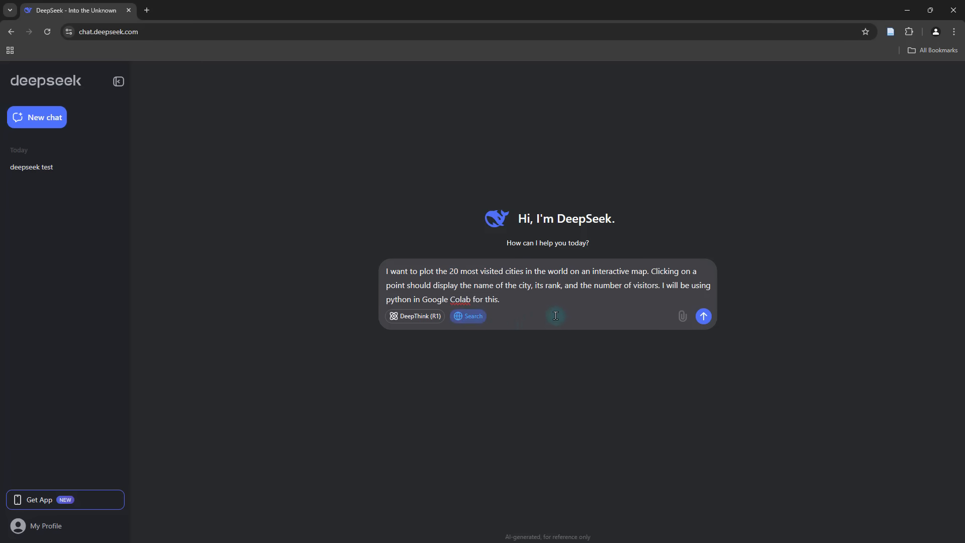
{"action": "left_click", "coordinate": [500, 300]}
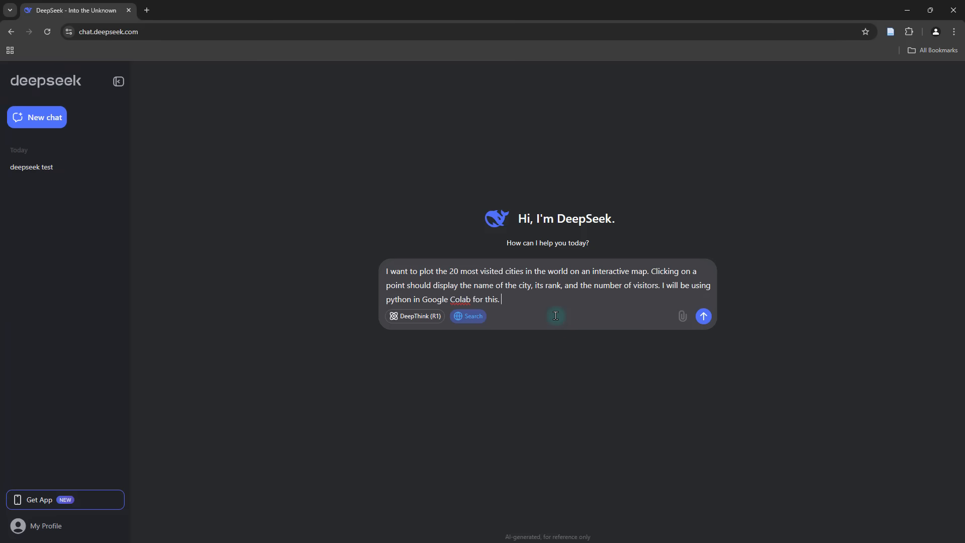
{"action": "mouse_move", "coordinate": [424, 347]}
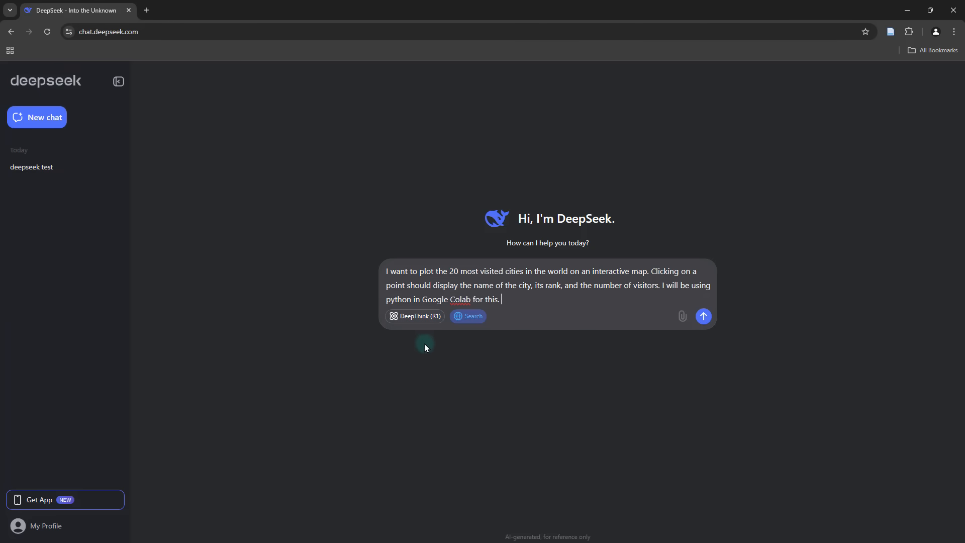
{"action": "mouse_move", "coordinate": [414, 325]}
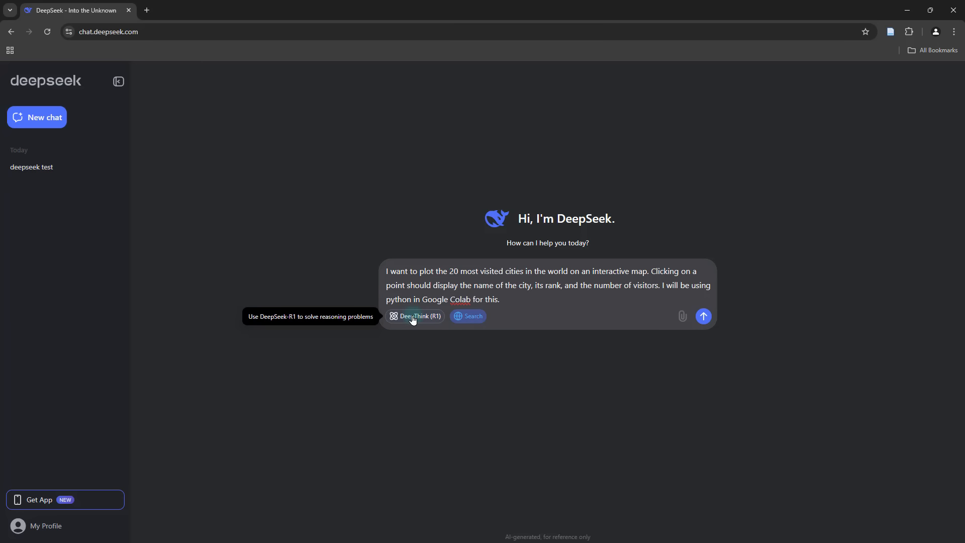
{"action": "left_click", "coordinate": [415, 315]}
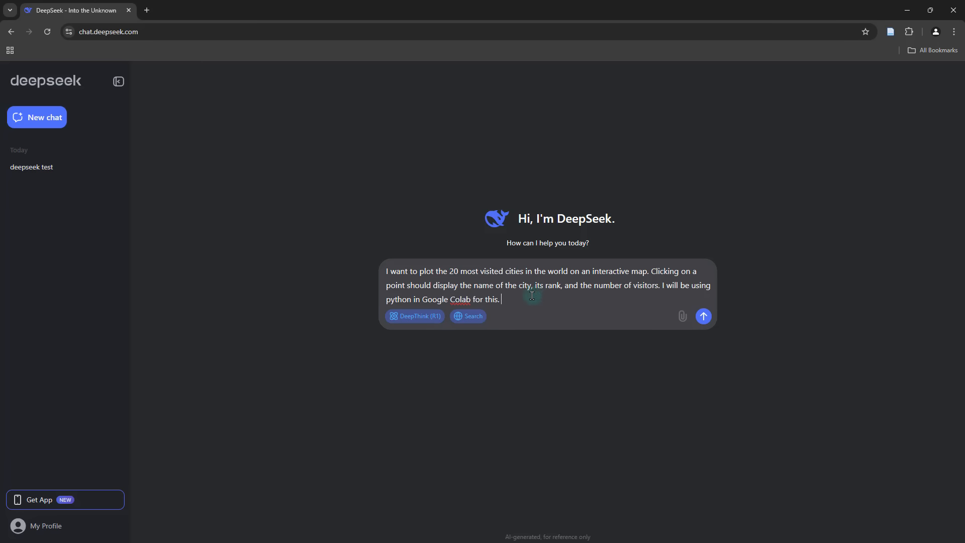
Send the request and read DeepSeek's folium and pandas step-by-step guide with code
{"action": "left_click", "coordinate": [702, 317]}
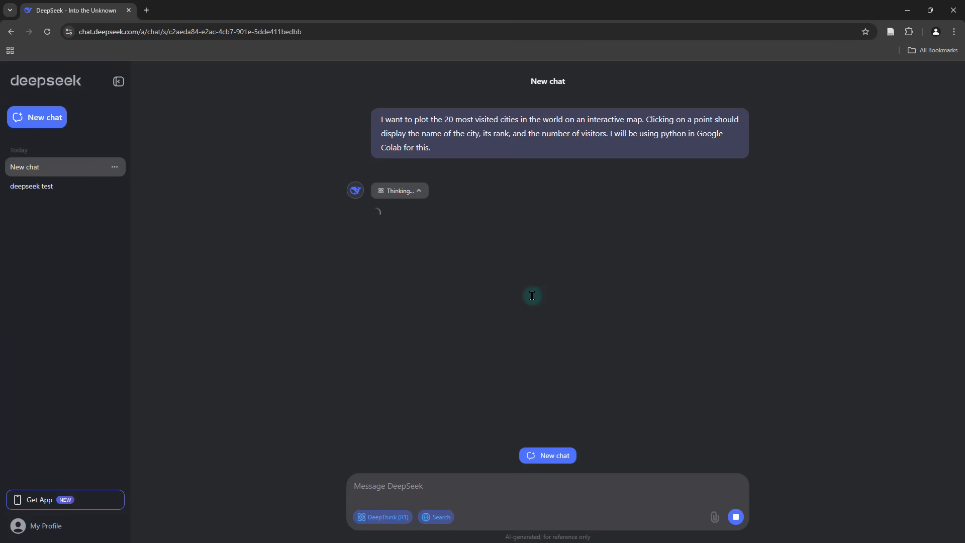
{"action": "mouse_move", "coordinate": [306, 292]}
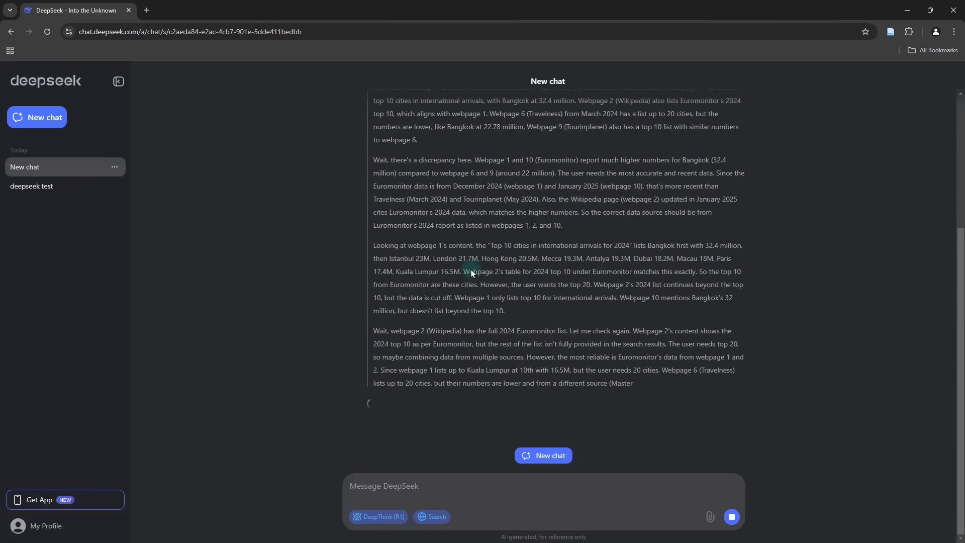
{"action": "scroll", "scroll_direction": "down", "scroll_amount": 3}
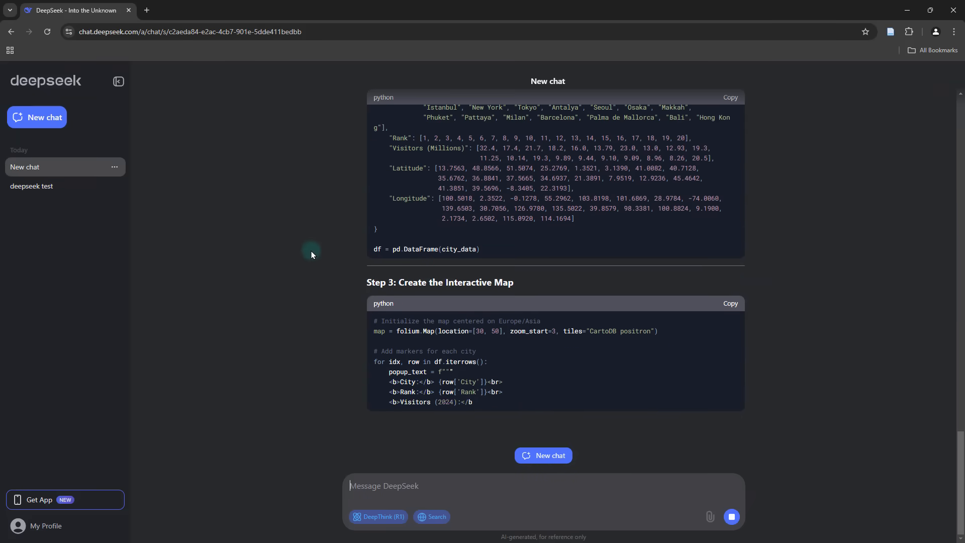
{"action": "scroll", "scroll_direction": "down", "scroll_amount": 3}
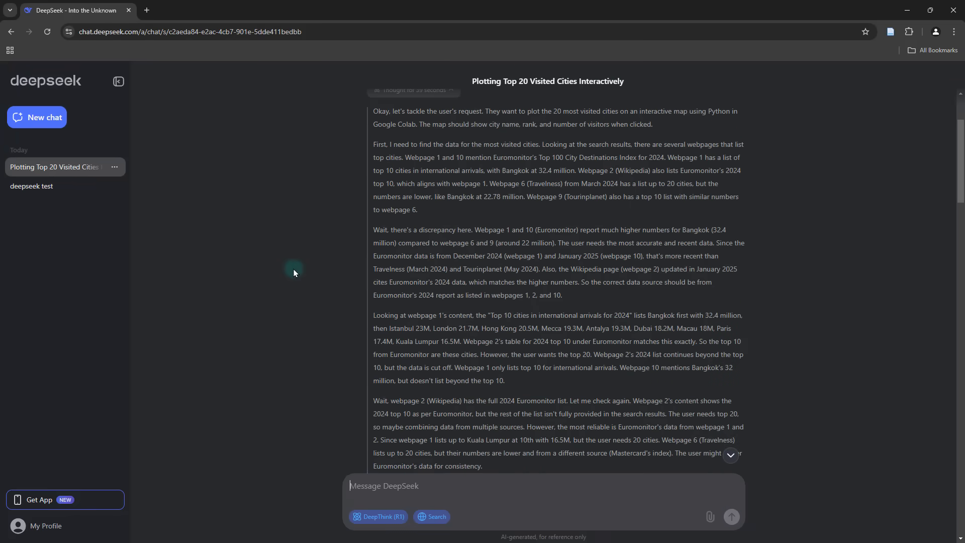
{"action": "scroll", "scroll_direction": "down", "scroll_amount": 3}
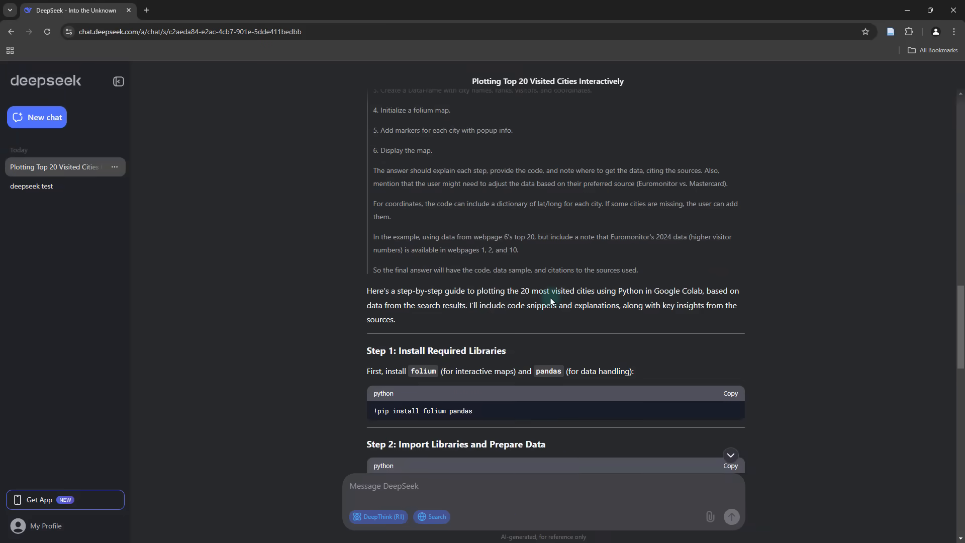
{"action": "scroll", "scroll_direction": "down", "scroll_amount": 3}
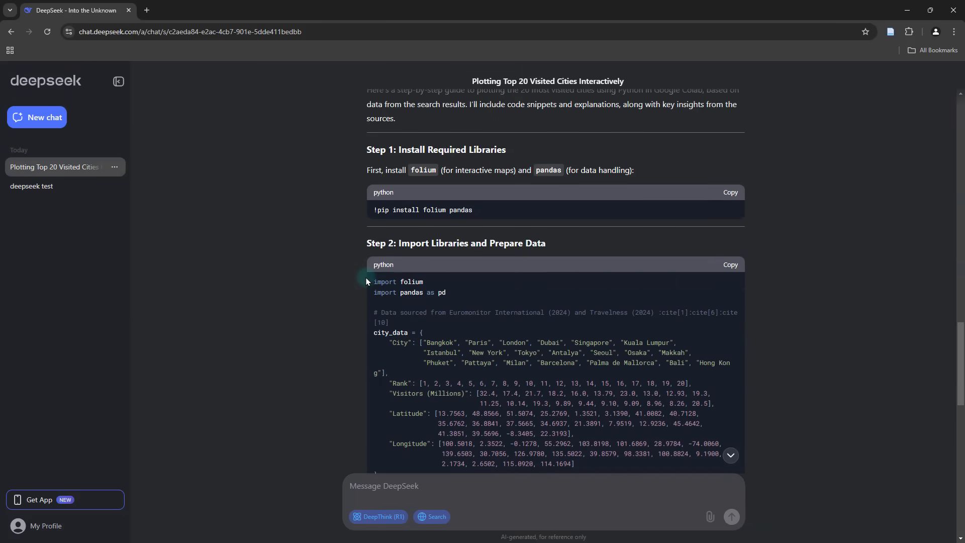
{"action": "scroll", "scroll_direction": "down", "scroll_amount": 3}
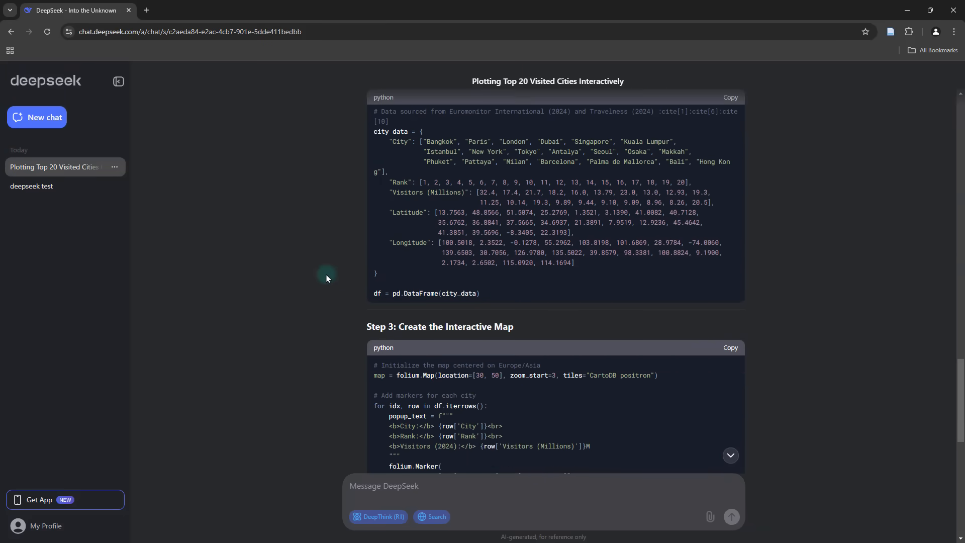
{"action": "scroll", "scroll_direction": "down", "scroll_amount": 3}
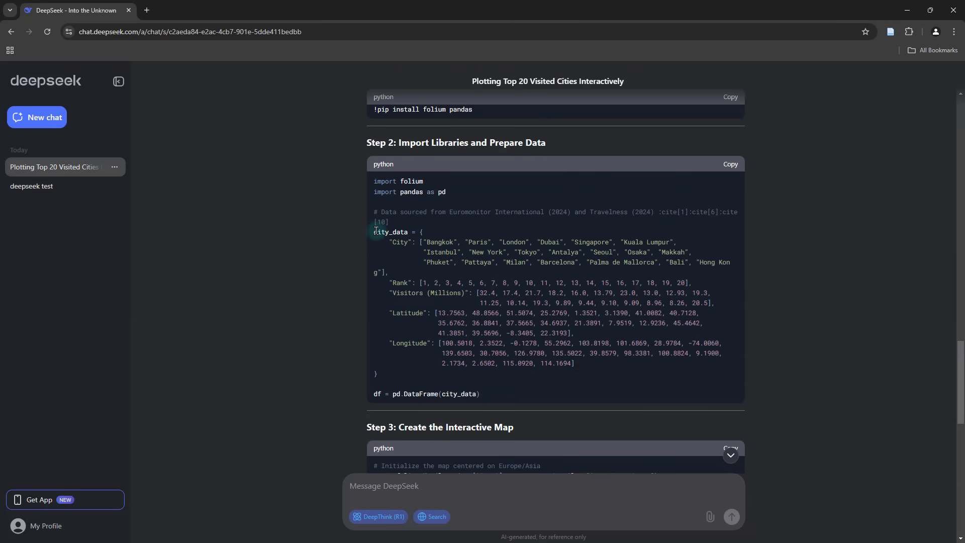
{"action": "left_click_drag", "start_coordinate": [375, 232], "coordinate": [729, 273]}
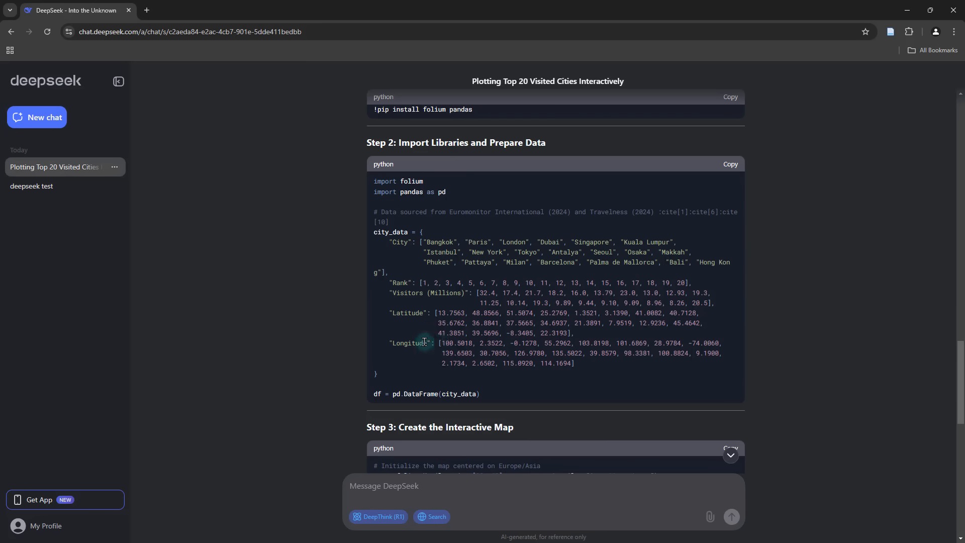
{"action": "mouse_move", "coordinate": [583, 367]}
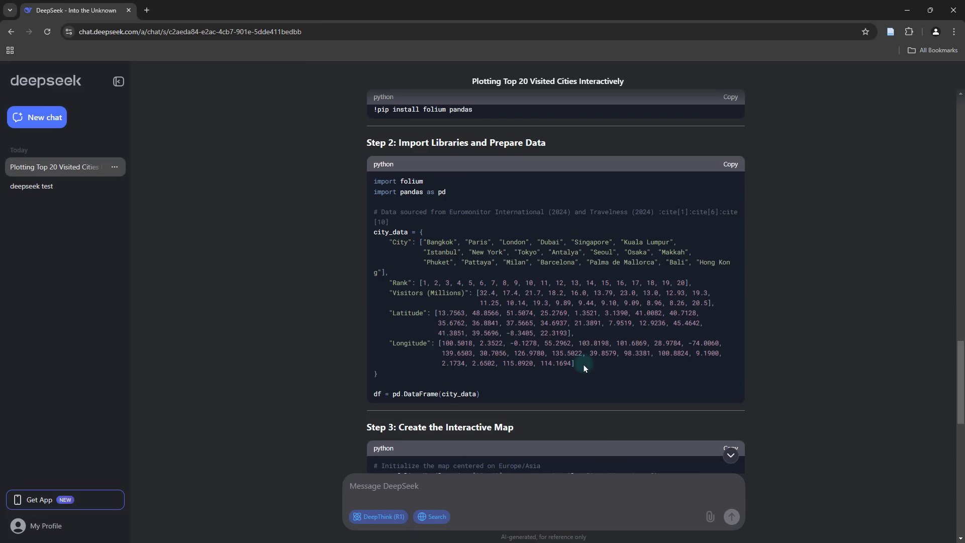
{"action": "left_click_drag", "start_coordinate": [388, 312], "coordinate": [575, 363]}
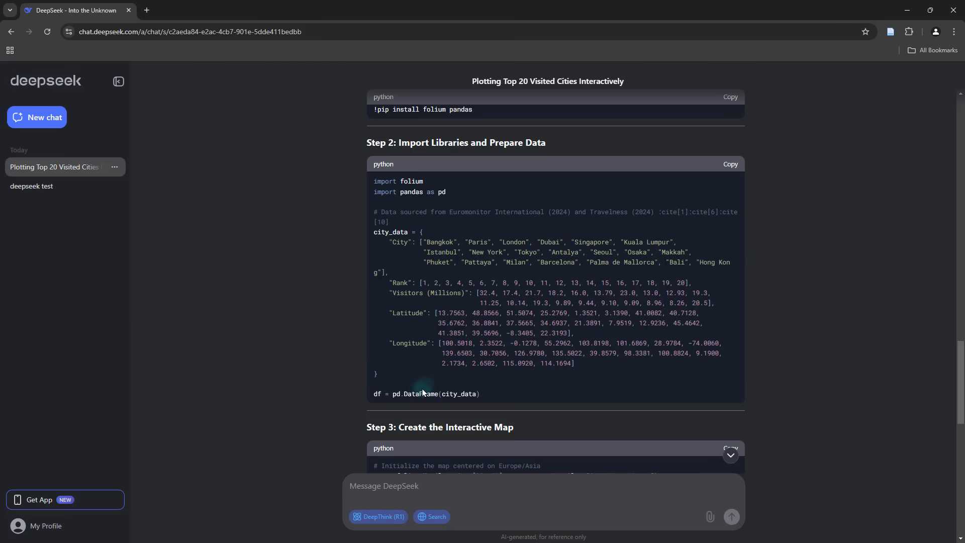
{"action": "scroll", "scroll_direction": "down", "scroll_amount": 3}
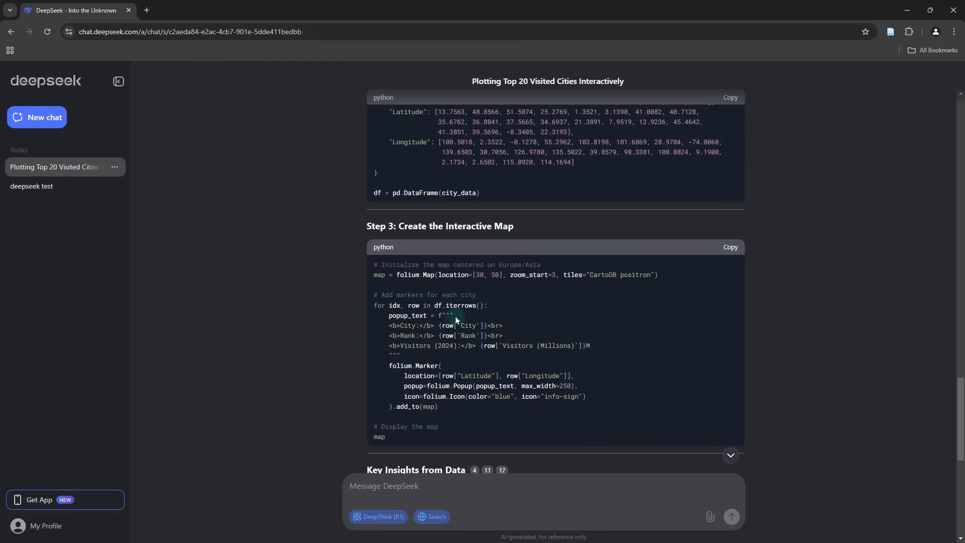
{"action": "scroll", "scroll_direction": "up", "scroll_amount": 3}
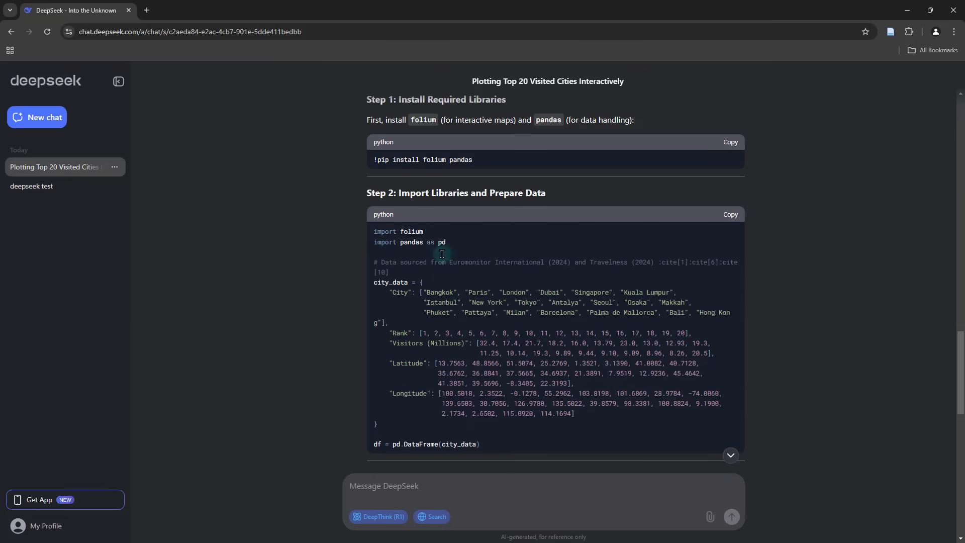
{"action": "scroll", "scroll_direction": "down", "scroll_amount": 3}
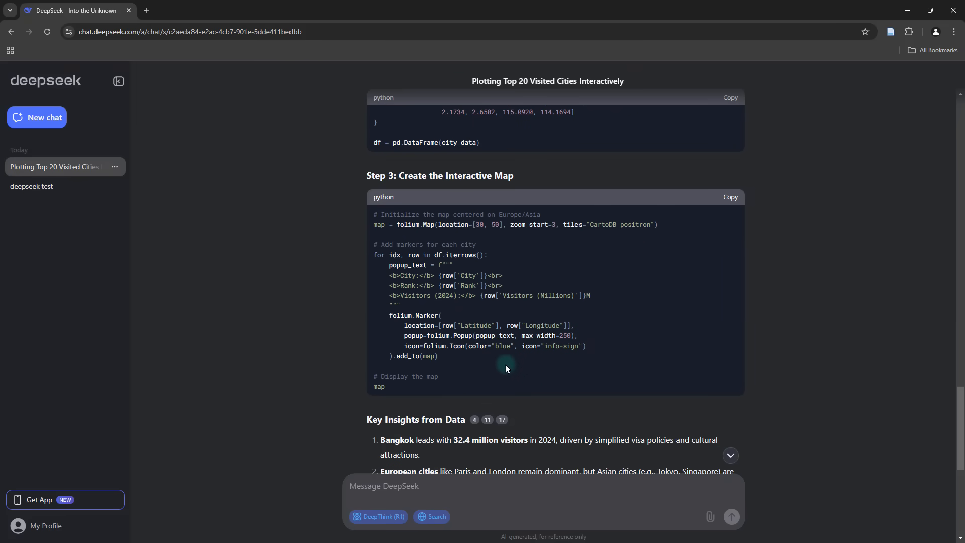
{"action": "scroll", "scroll_direction": "down", "scroll_amount": 3}
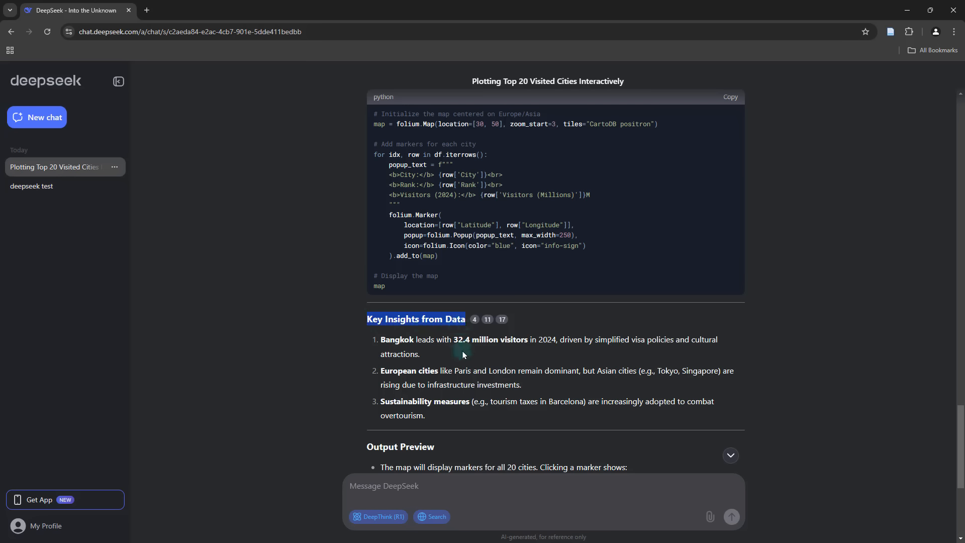
{"action": "mouse_move", "coordinate": [465, 366]}
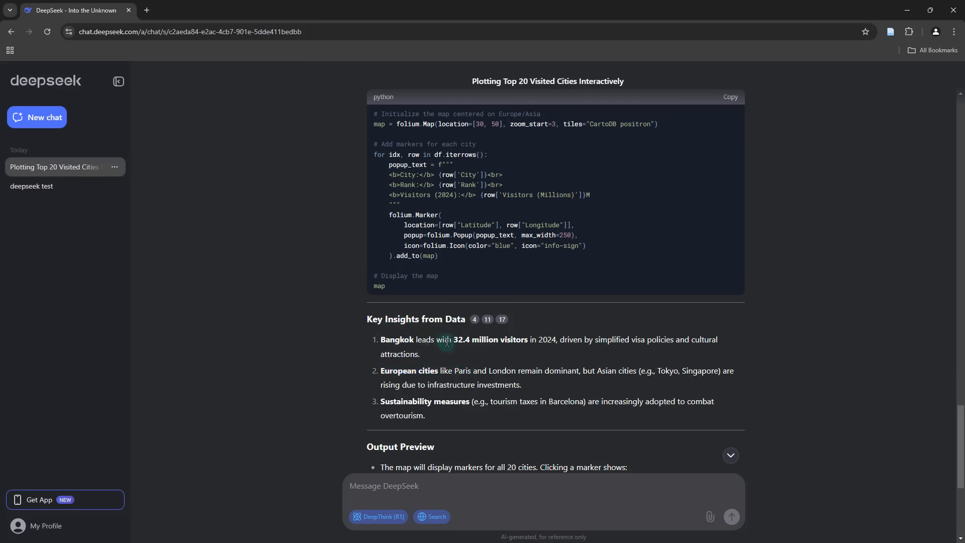
{"action": "mouse_move", "coordinate": [543, 341]}
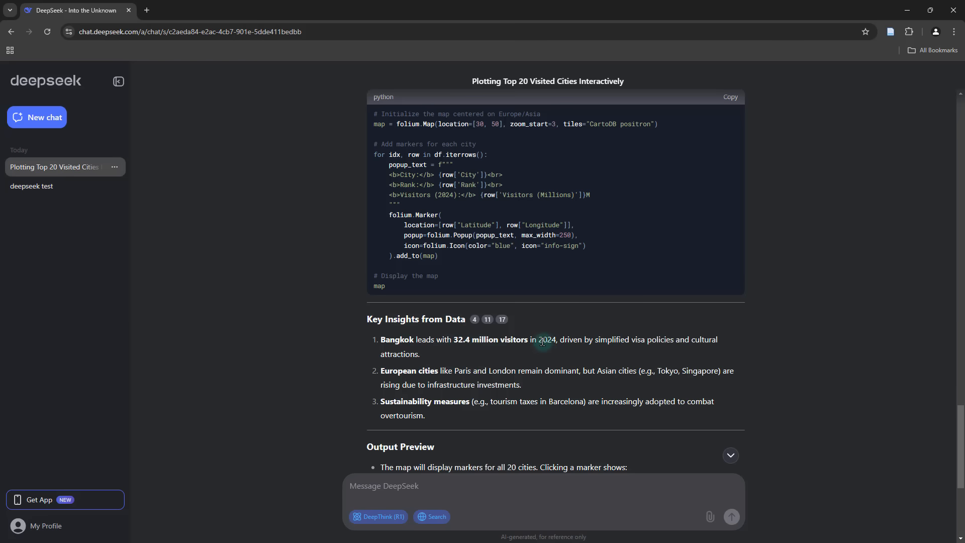
{"action": "mouse_move", "coordinate": [475, 343]}
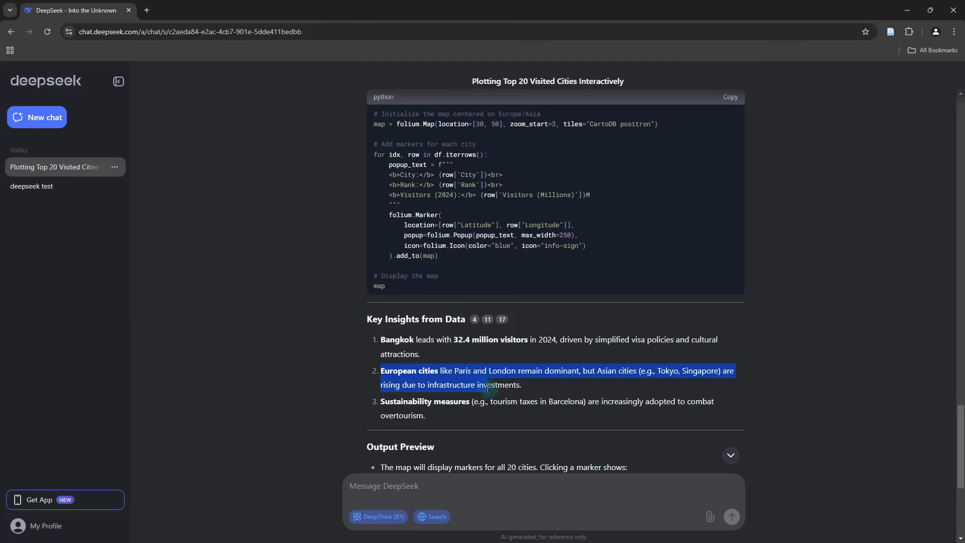
{"action": "scroll", "scroll_direction": "down", "scroll_amount": 3}
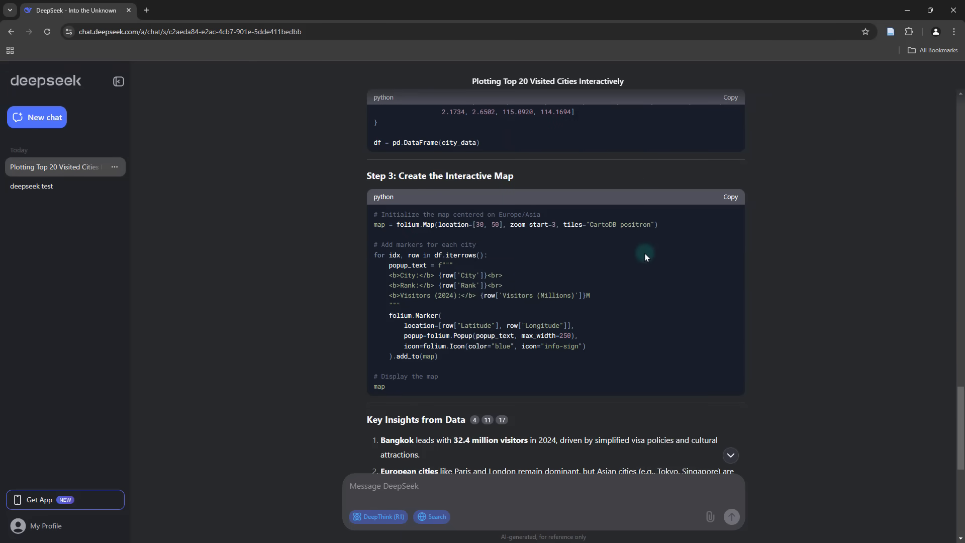
{"action": "scroll", "scroll_direction": "up", "scroll_amount": 3}
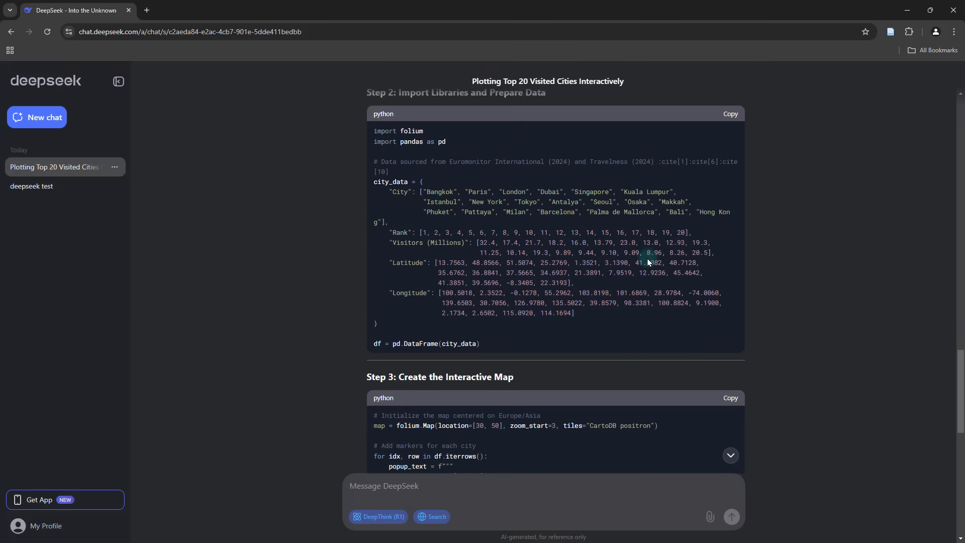
{"action": "scroll", "scroll_direction": "up", "scroll_amount": 3}
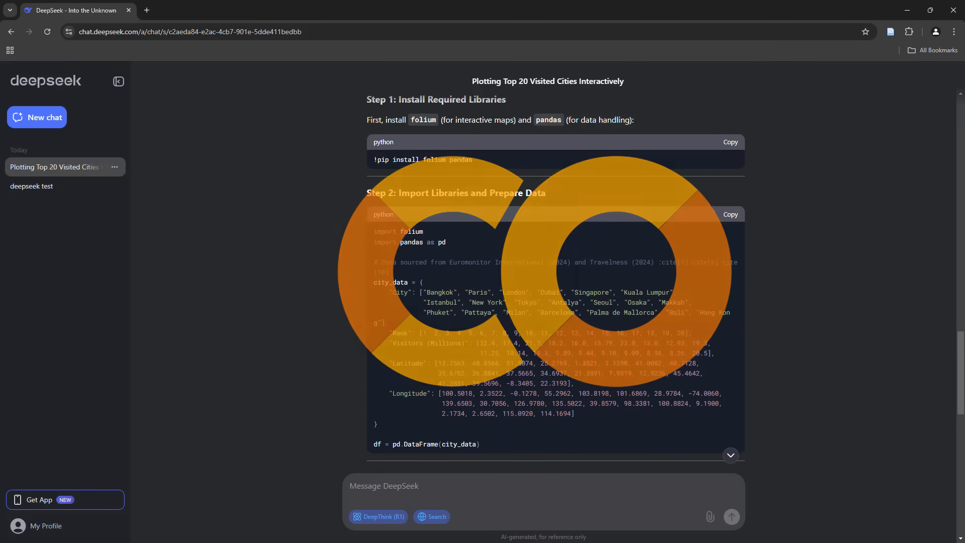
Create a new Google Colaboratory notebook from the deepseek_test folder's More menu
{"action": "scroll", "scroll_direction": "down", "scroll_amount": 3}
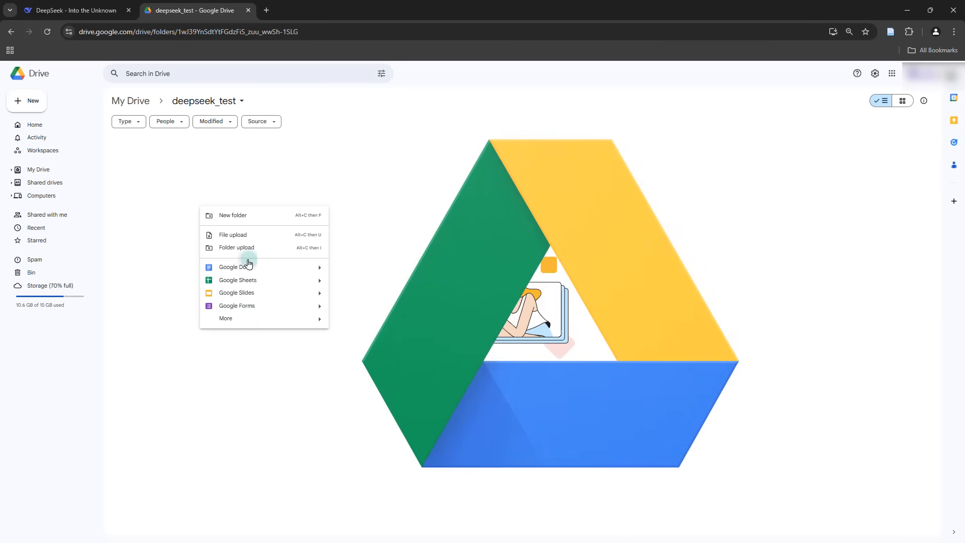
{"action": "left_click", "coordinate": [227, 319]}
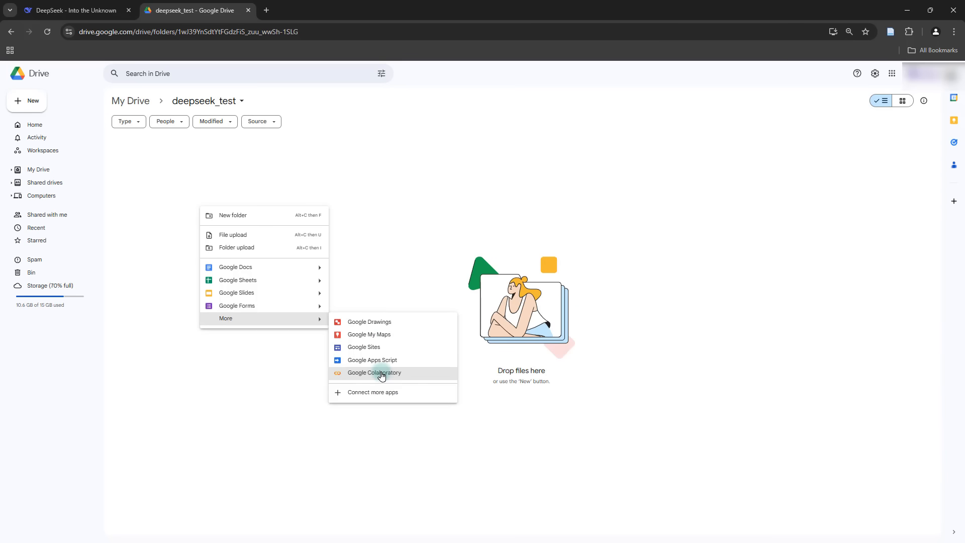
{"action": "left_click", "coordinate": [374, 372]}
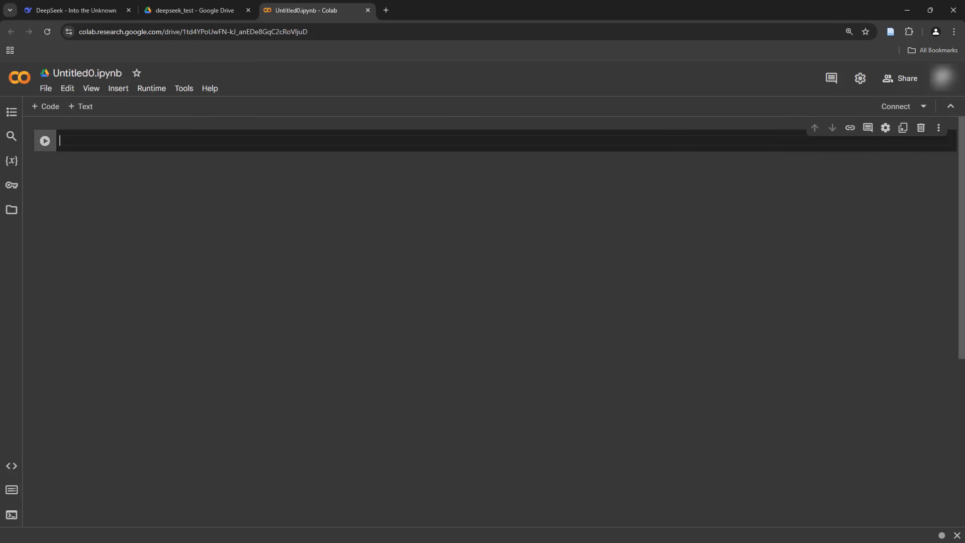
Copy the Step 1 'pip install folium pandas' command into the first cell and run it
{"action": "left_click", "coordinate": [74, 10]}
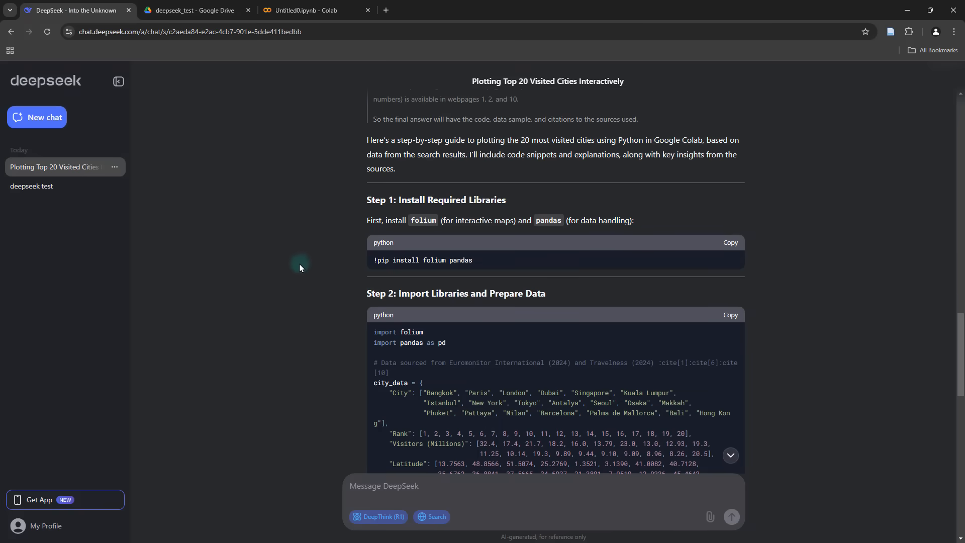
{"action": "left_click", "coordinate": [730, 243]}
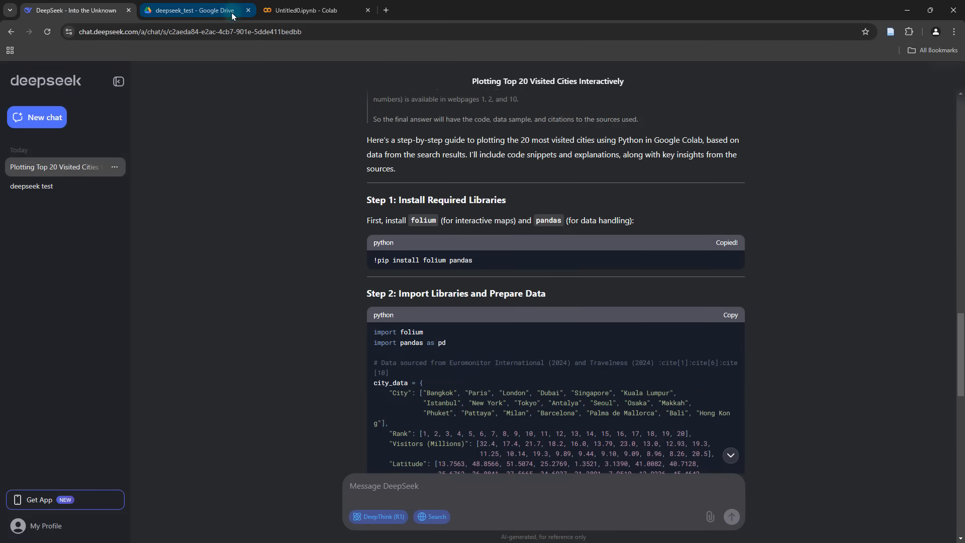
{"action": "left_click", "coordinate": [313, 10]}
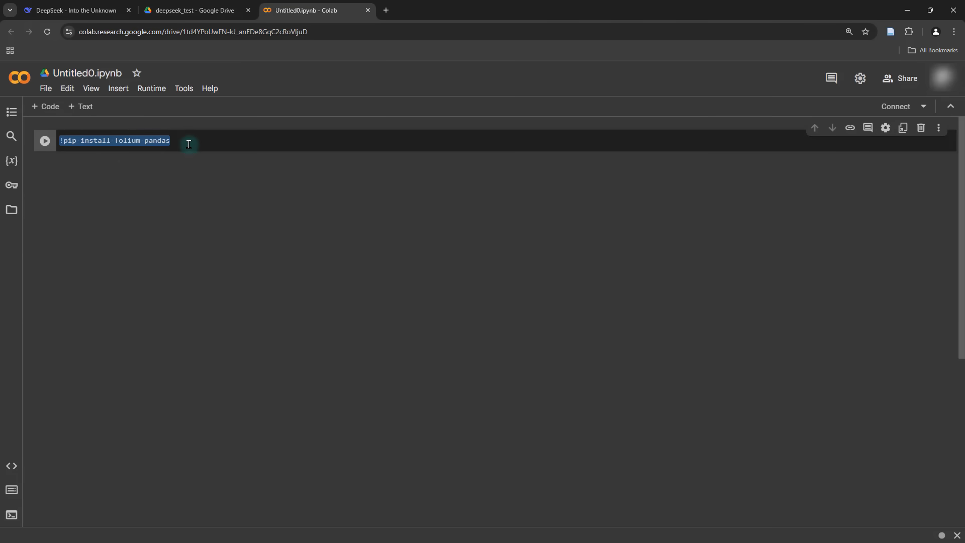
{"action": "left_click", "coordinate": [44, 141]}
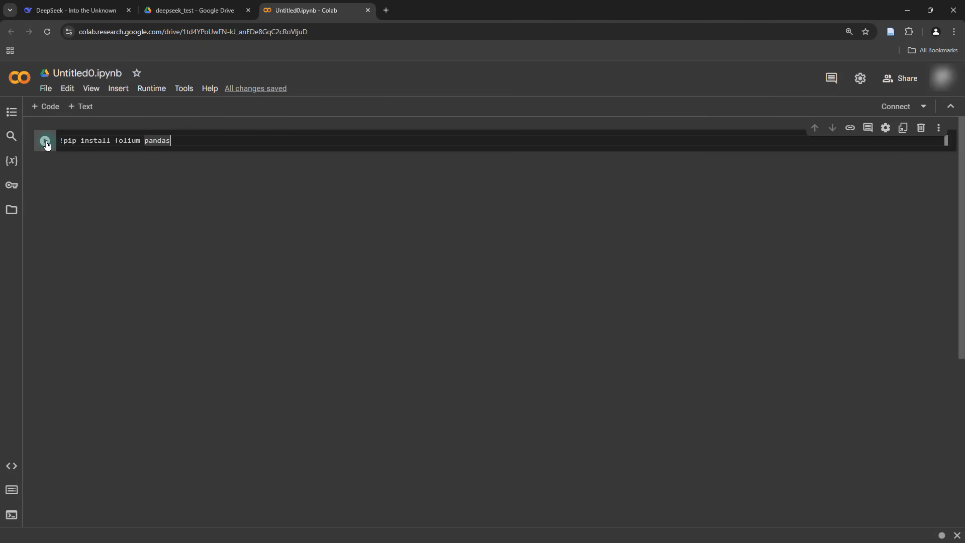
{"action": "left_click", "coordinate": [44, 141]}
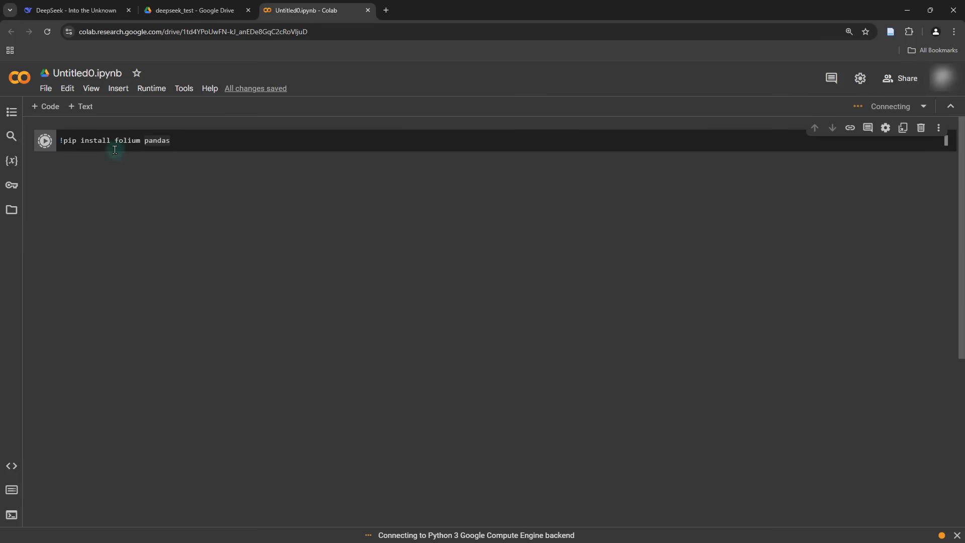
{"action": "mouse_move", "coordinate": [140, 200]}
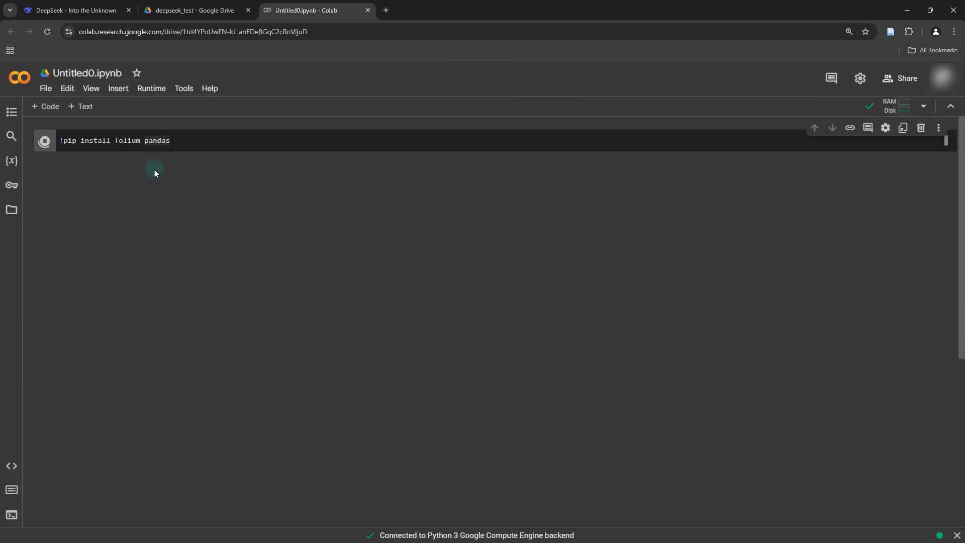
{"action": "left_click", "coordinate": [43, 140]}
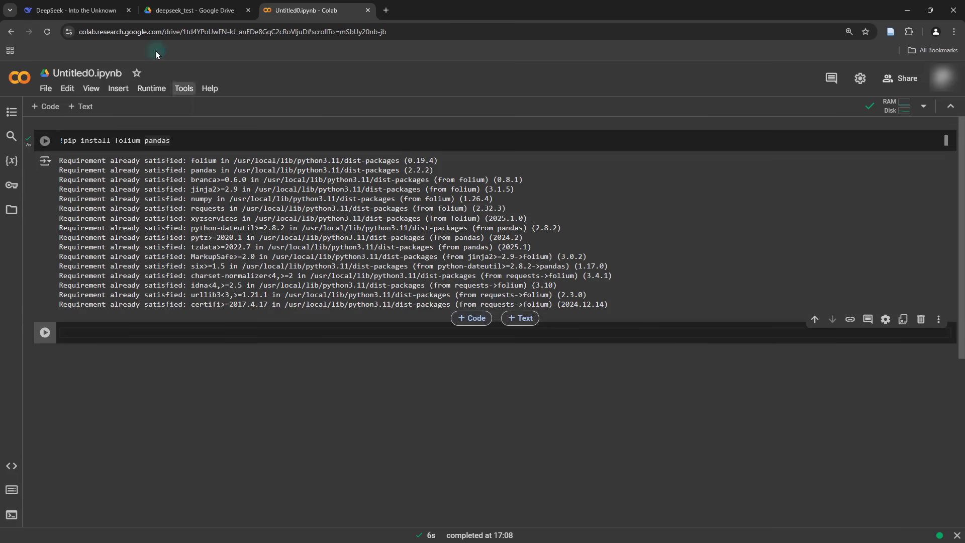
{"action": "left_click", "coordinate": [73, 10]}
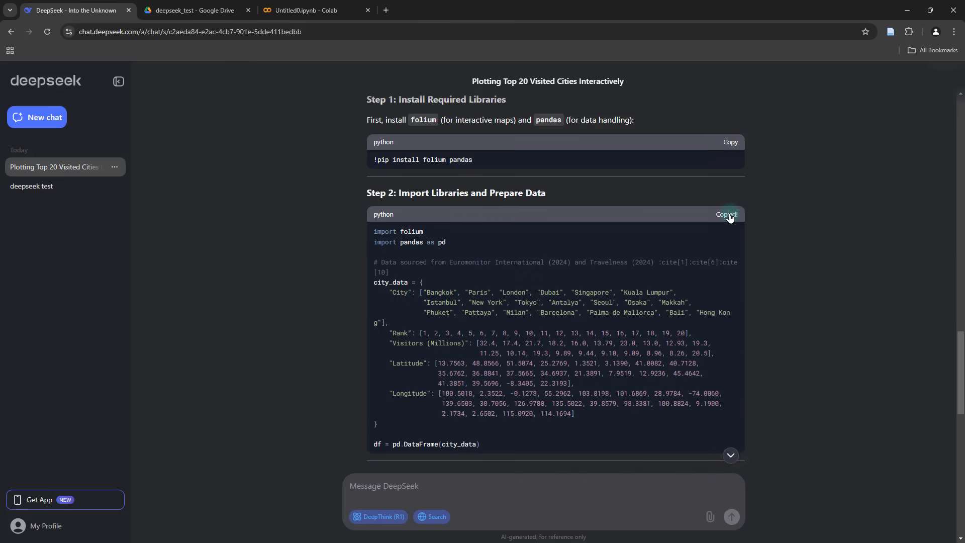
{"action": "mouse_move", "coordinate": [427, 343]}
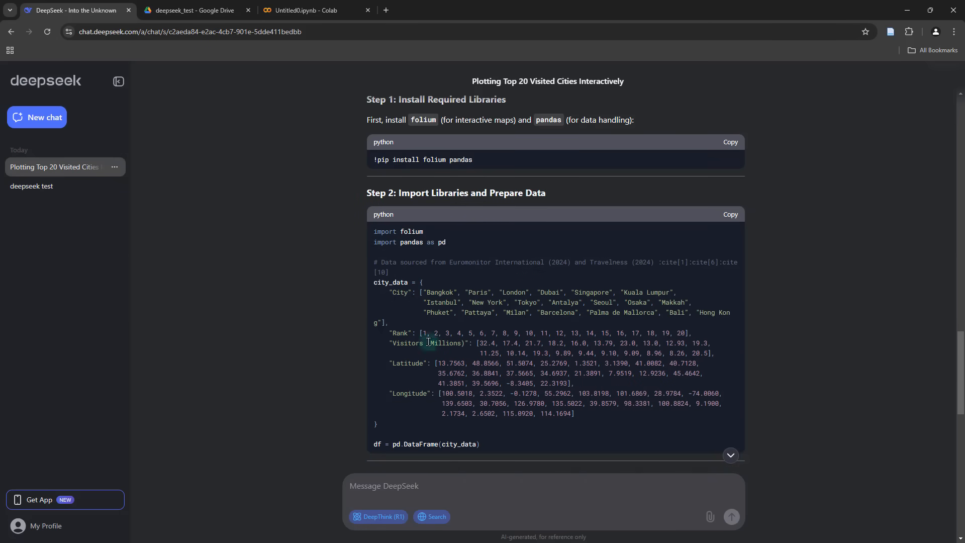
Run the Step 2 cell with the imports and the top-20 city DataFrame
{"action": "left_click", "coordinate": [316, 10]}
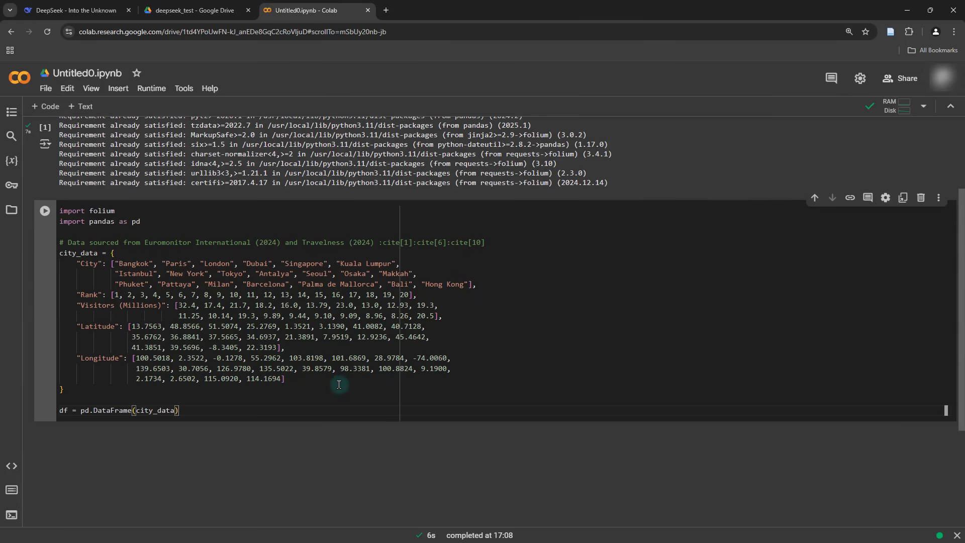
{"action": "left_click", "coordinate": [45, 210]}
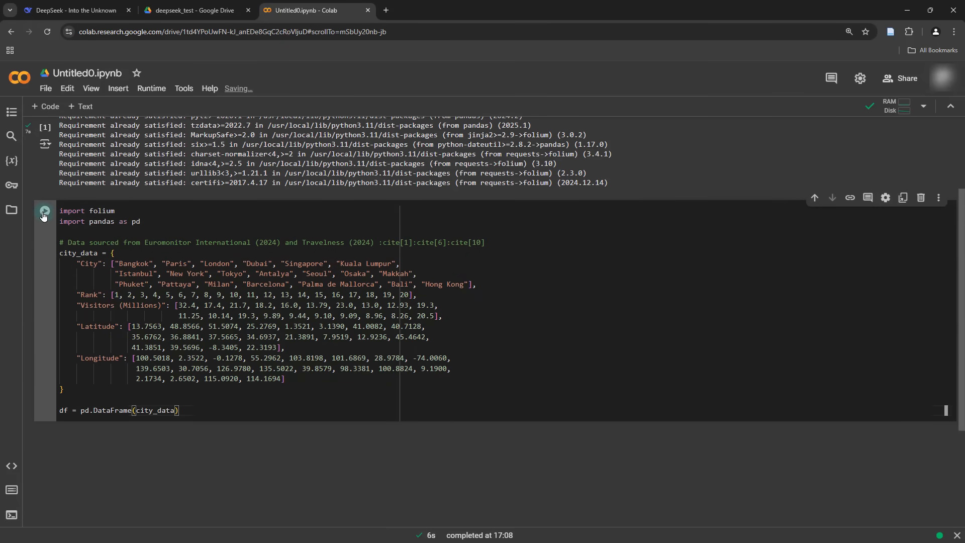
{"action": "left_click", "coordinate": [43, 210]}
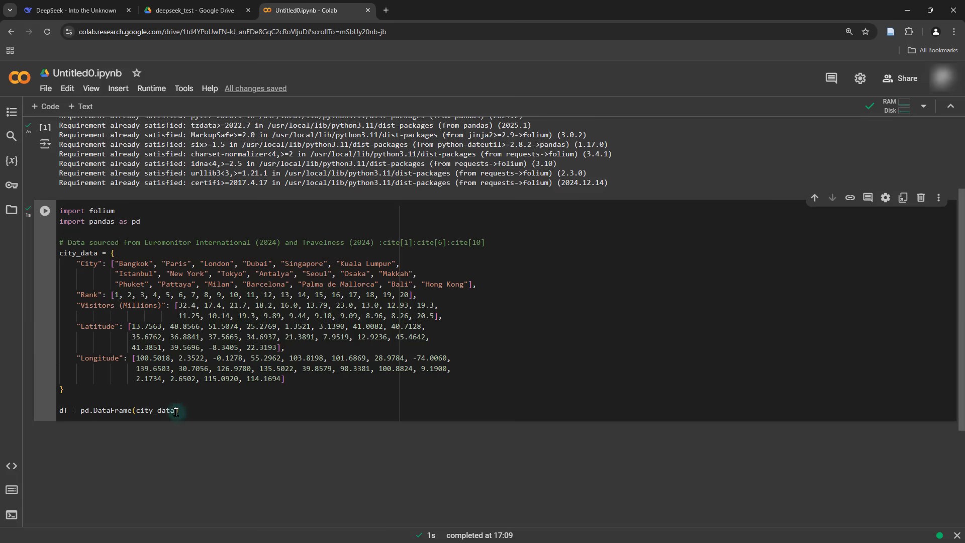
{"action": "mouse_move", "coordinate": [503, 428]}
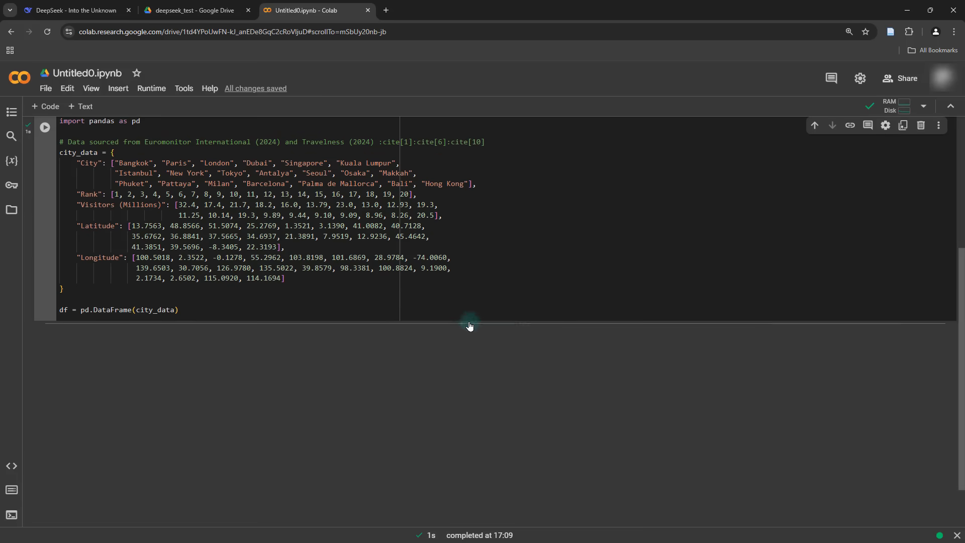
{"action": "left_click", "coordinate": [74, 10]}
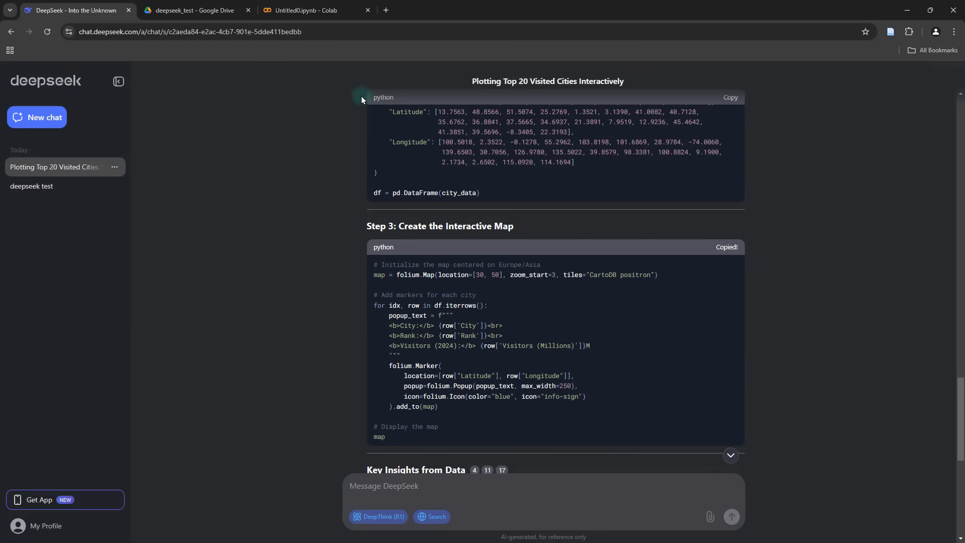
Run the Step 3 folium cell and pan the rendered world map over Europe and Asia
{"action": "left_click", "coordinate": [314, 10]}
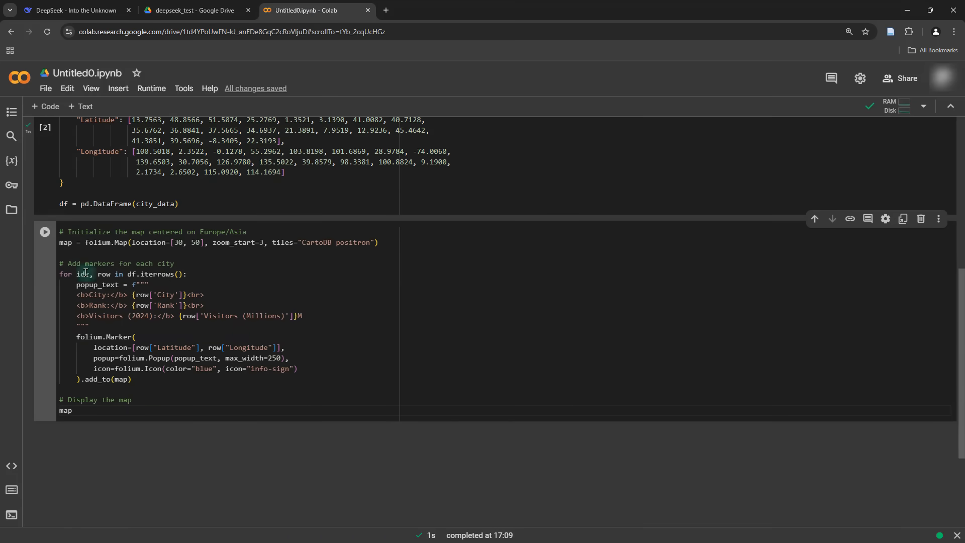
{"action": "left_click", "coordinate": [44, 231]}
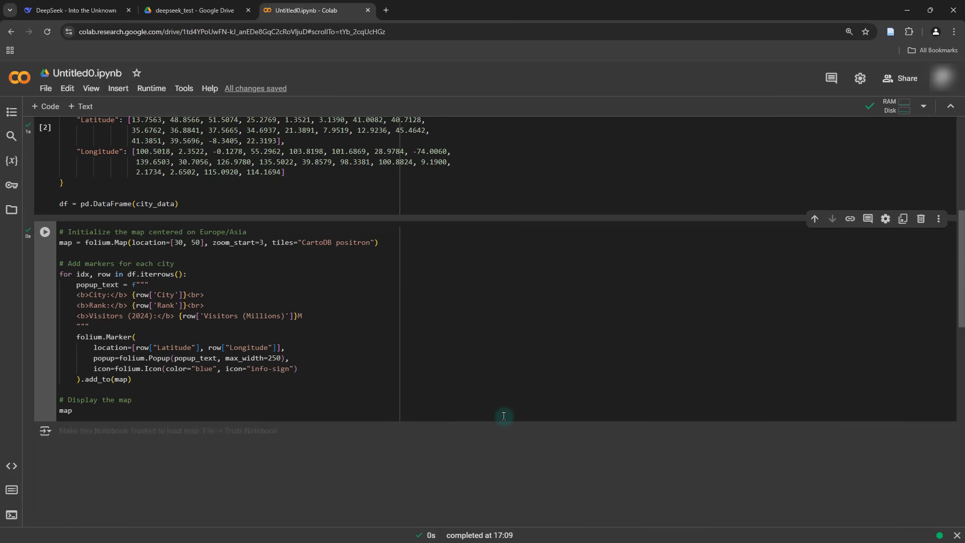
{"action": "left_click", "coordinate": [44, 231]}
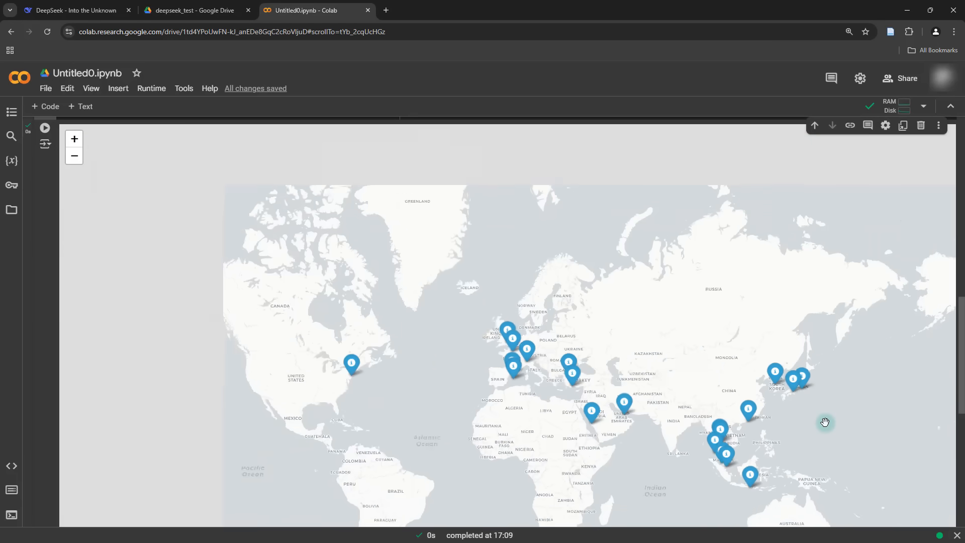
{"action": "left_click_drag", "start_coordinate": [823, 421], "coordinate": [637, 354]}
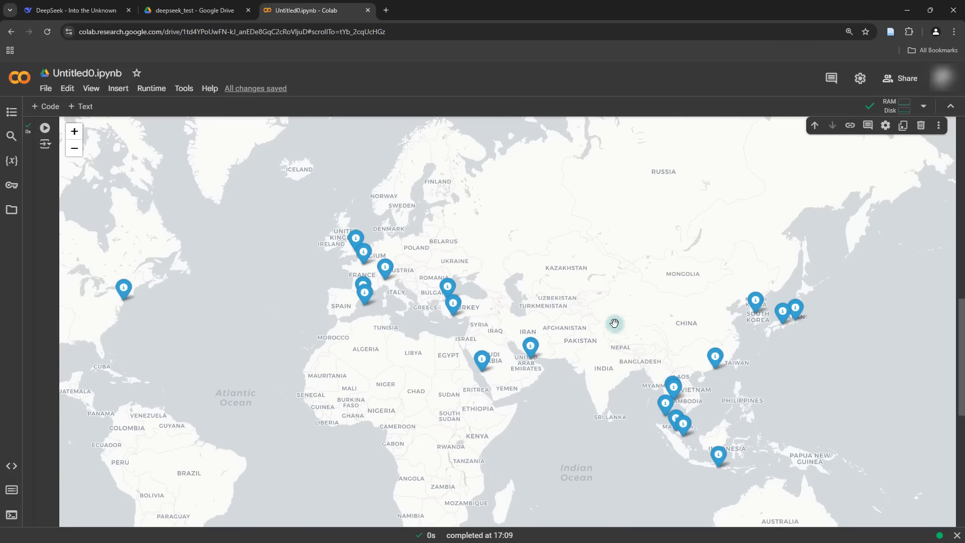
{"action": "left_click_drag", "start_coordinate": [614, 322], "coordinate": [267, 133]}
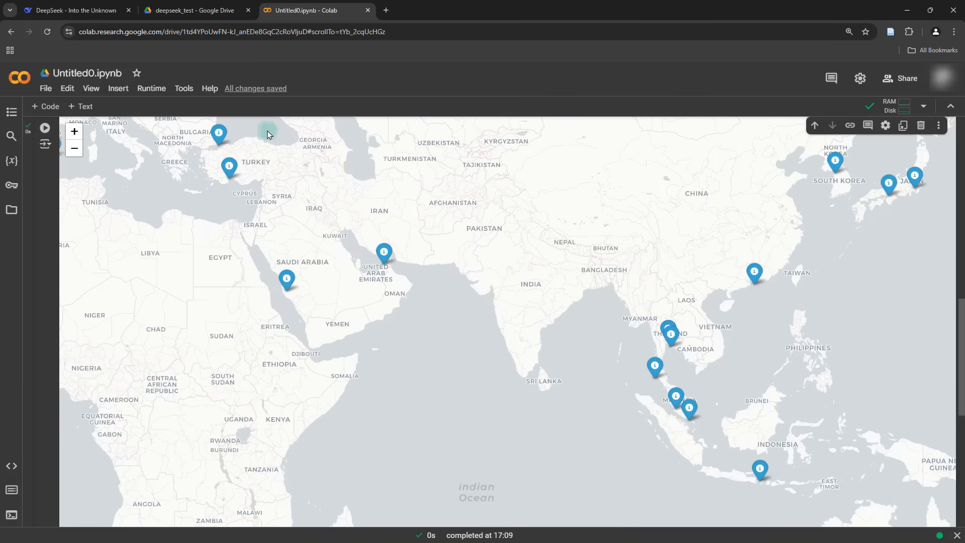
{"action": "left_click", "coordinate": [74, 10]}
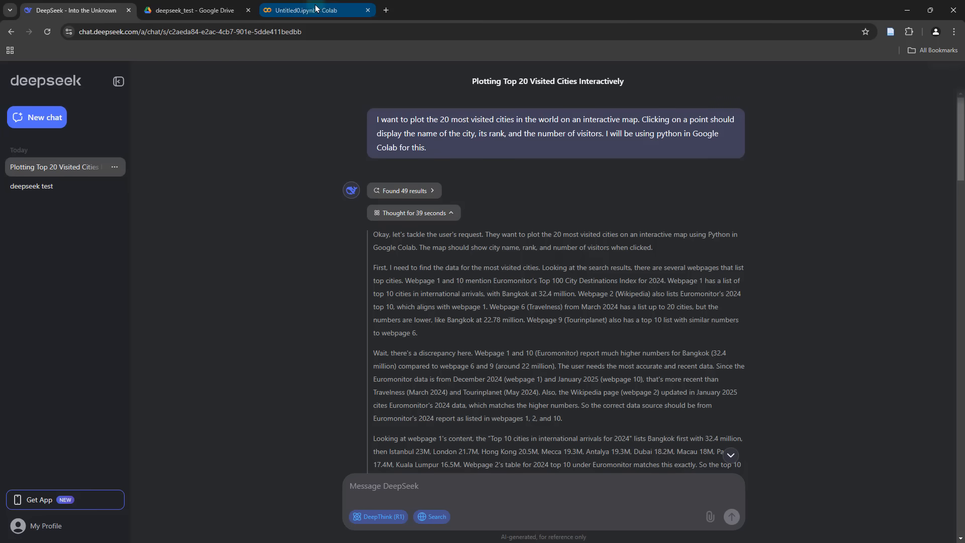
{"action": "left_click", "coordinate": [313, 10]}
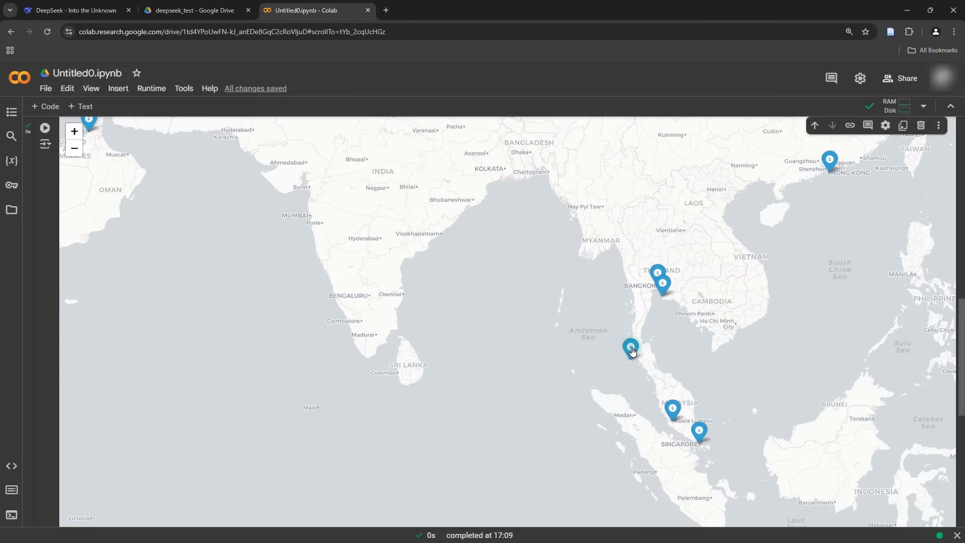
{"action": "left_click", "coordinate": [629, 349]}
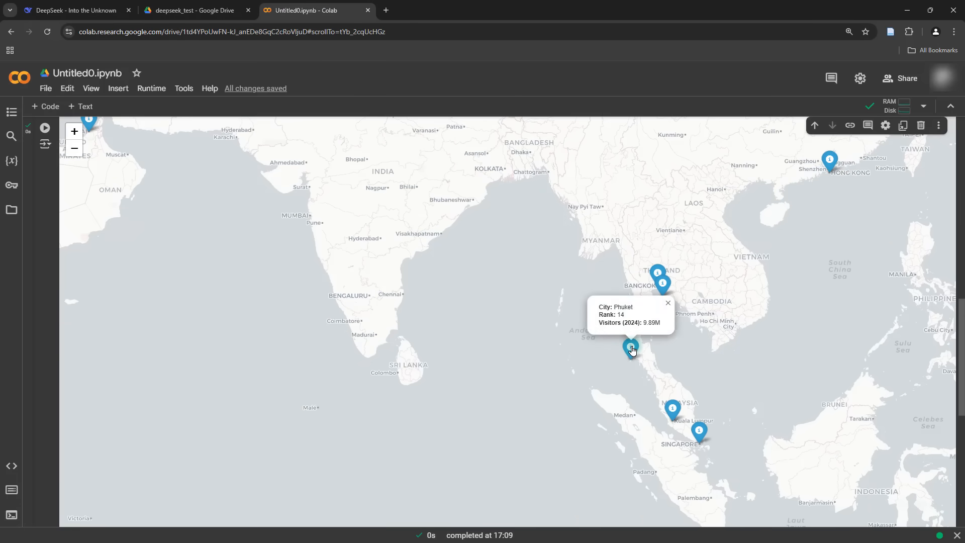
{"action": "double_click", "coordinate": [620, 306]}
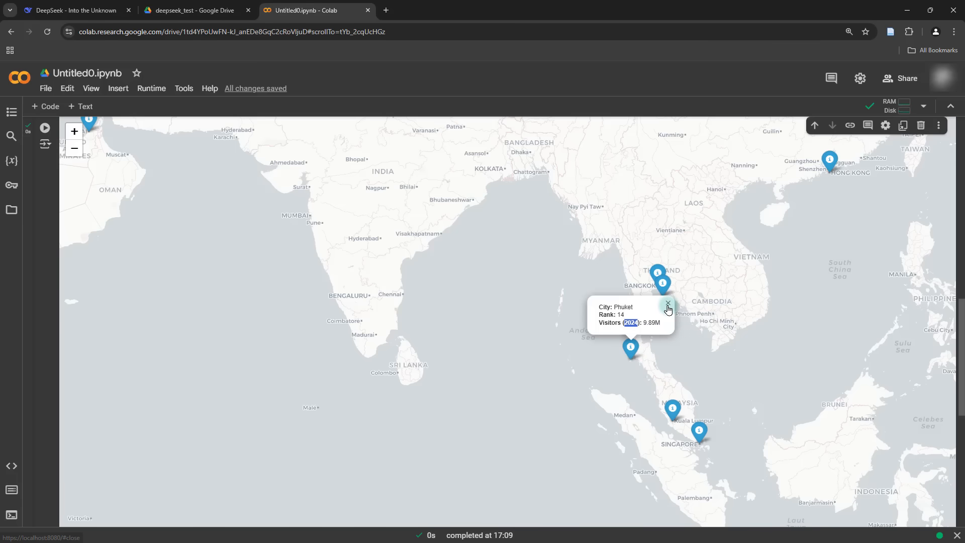
{"action": "left_click", "coordinate": [667, 303]}
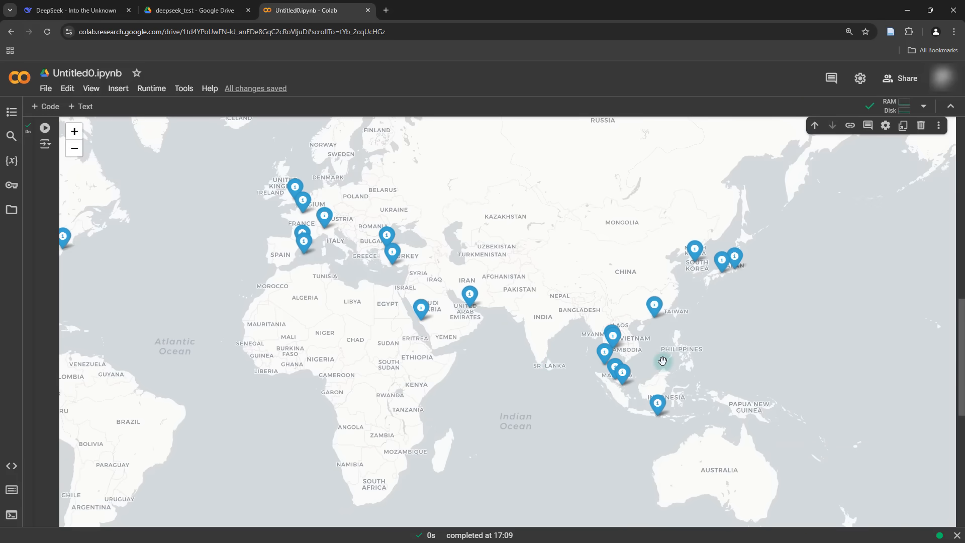
{"action": "mouse_move", "coordinate": [683, 324]}
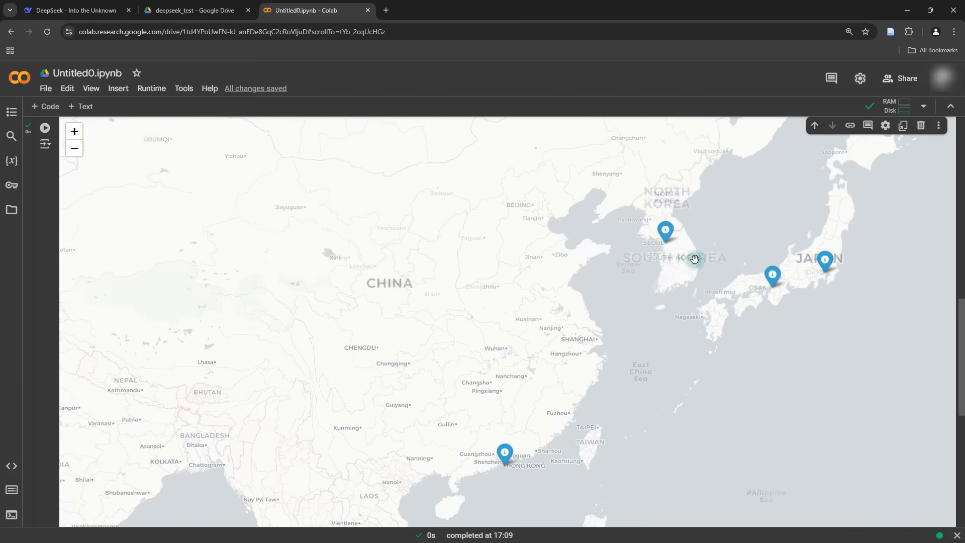
{"action": "left_click", "coordinate": [665, 231]}
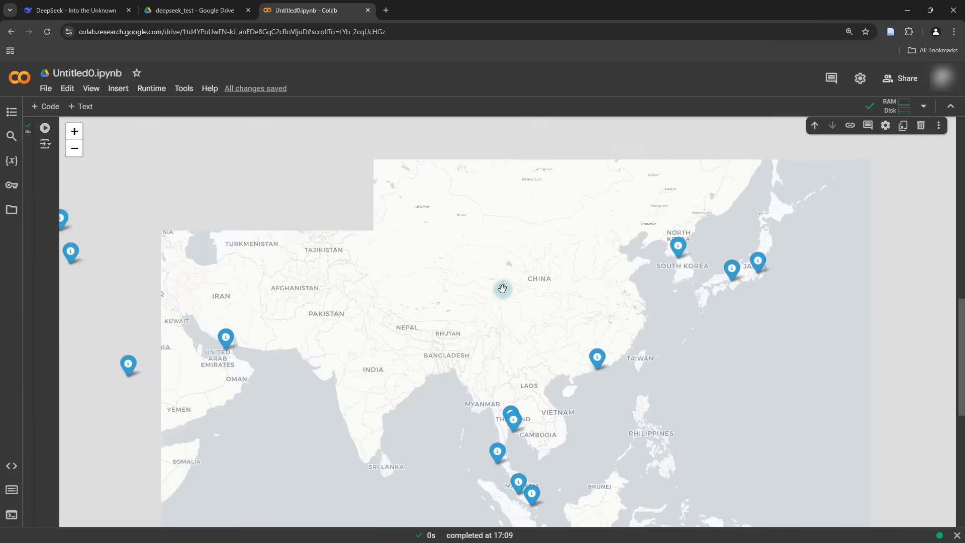
{"action": "left_click_drag", "start_coordinate": [503, 288], "coordinate": [644, 389]}
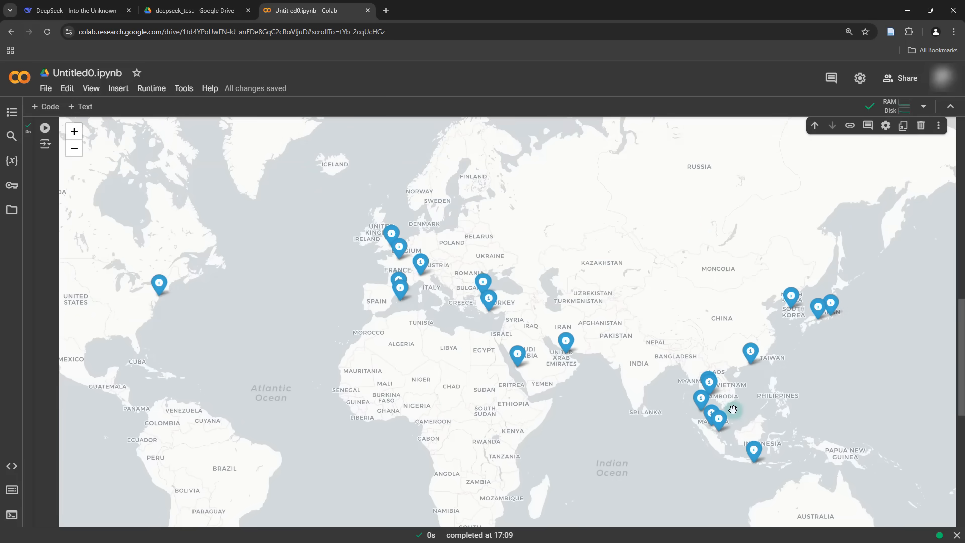
{"action": "mouse_move", "coordinate": [743, 397]}
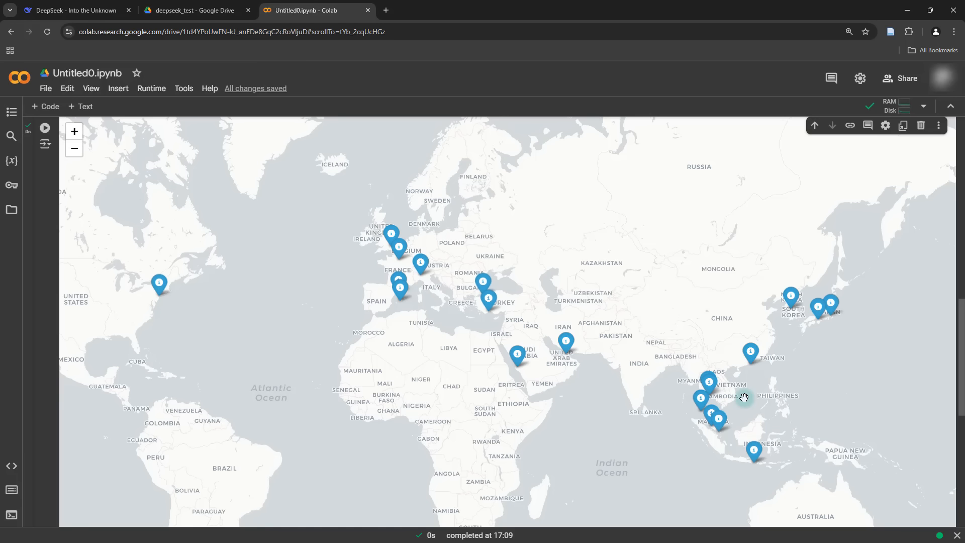
{"action": "mouse_move", "coordinate": [735, 372]}
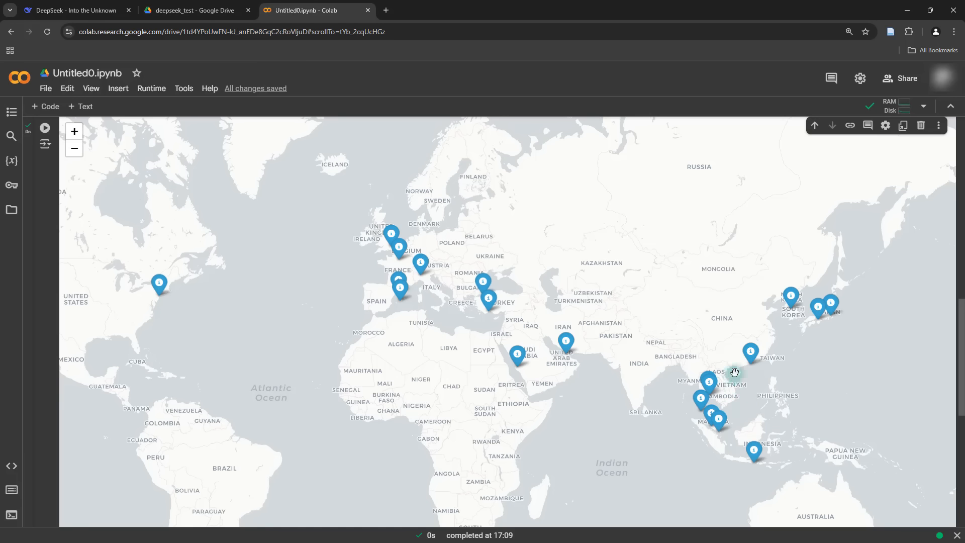
{"action": "mouse_move", "coordinate": [795, 385]}
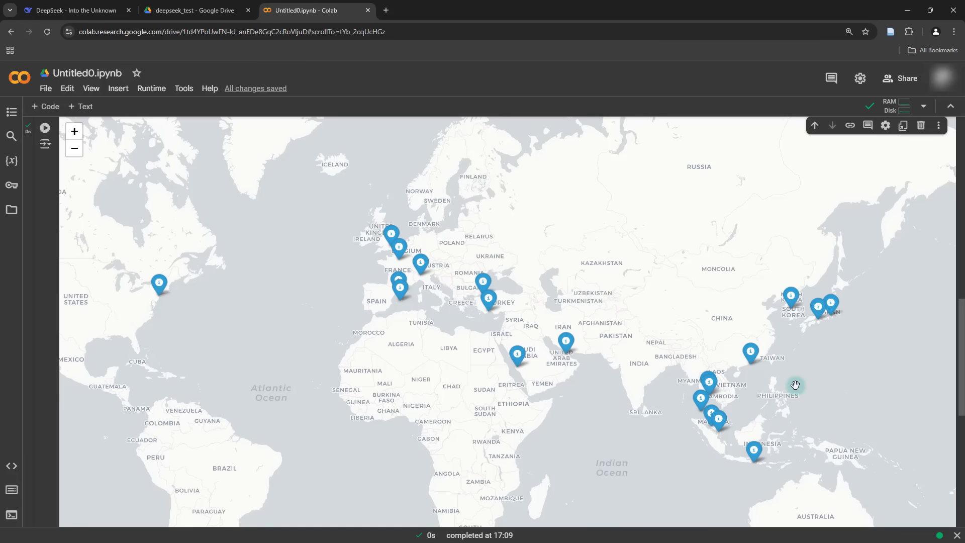
{"action": "mouse_move", "coordinate": [766, 417]}
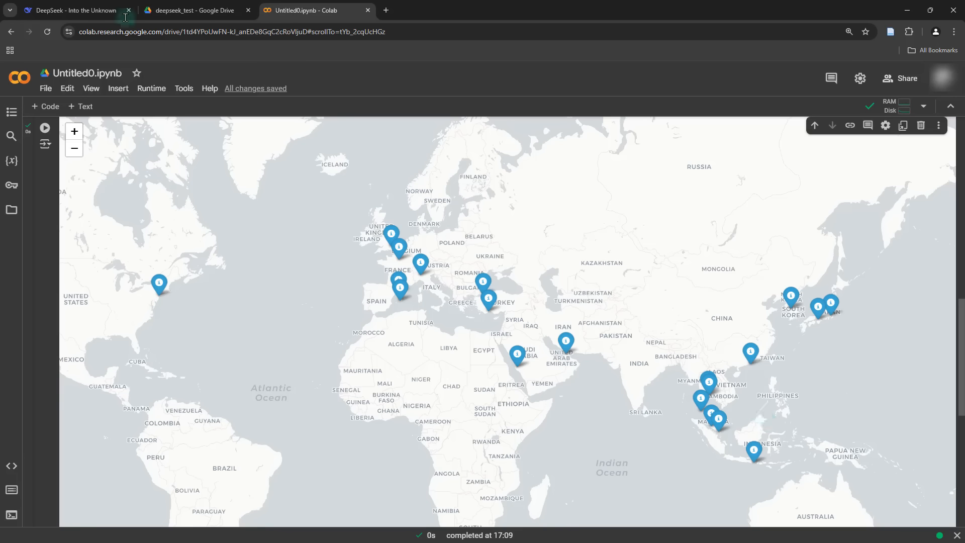
Copy DeepSeek's revised code with rank-coloured markers and a legend
{"action": "left_click", "coordinate": [73, 10]}
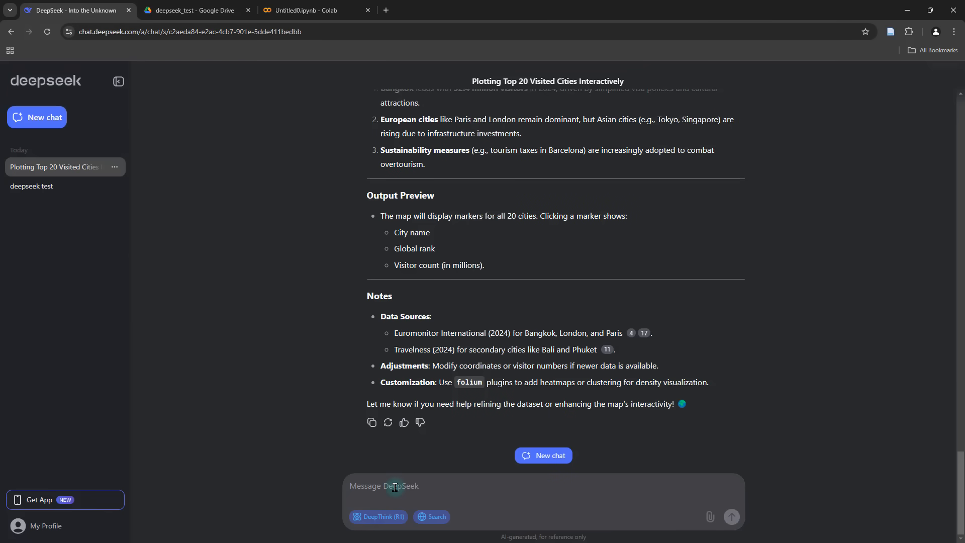
{"action": "type", "text": "I wan tto"}
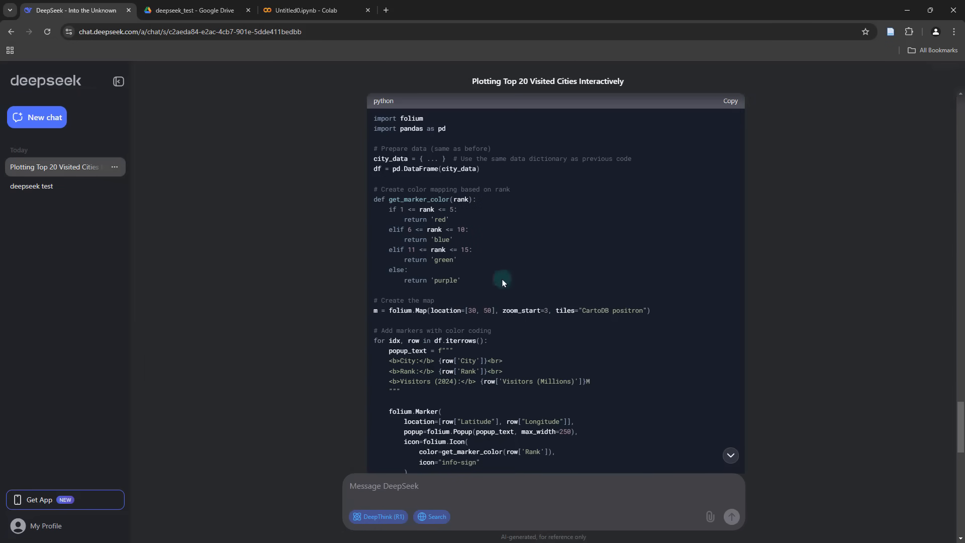
{"action": "left_click", "coordinate": [315, 10]}
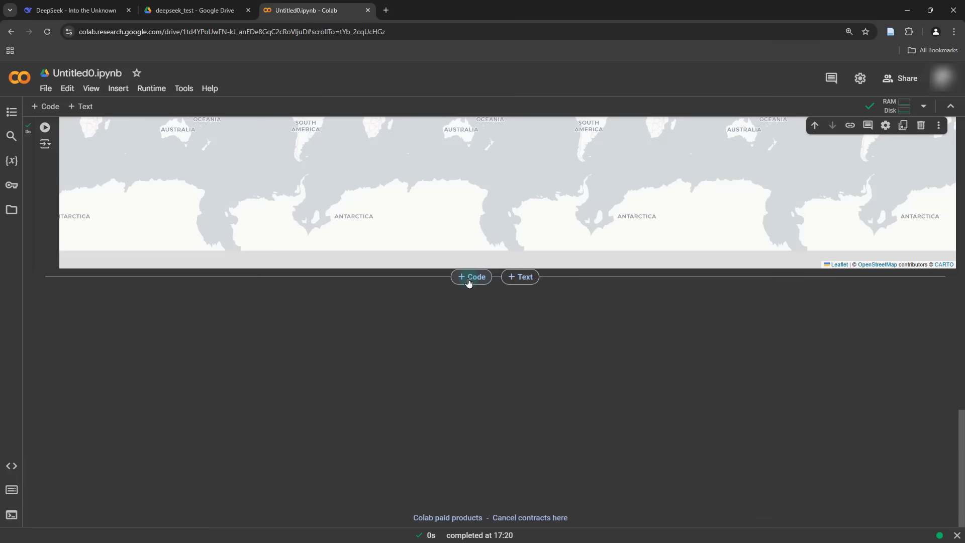
Add a code cell with the rank-coloured map code and full city_data dictionary, then run it
{"action": "left_click", "coordinate": [470, 277]}
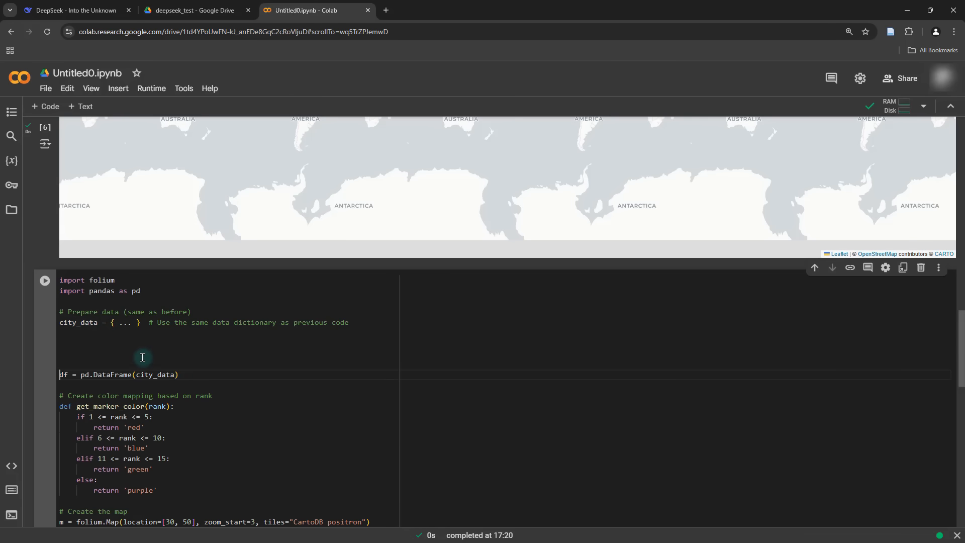
{"action": "mouse_move", "coordinate": [120, 321]}
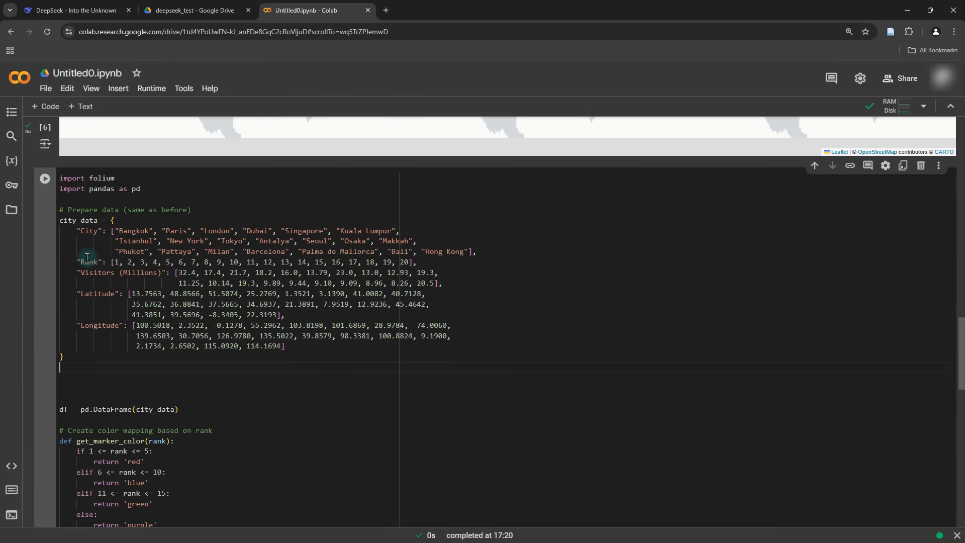
{"action": "scroll", "scroll_direction": "down", "scroll_amount": 3}
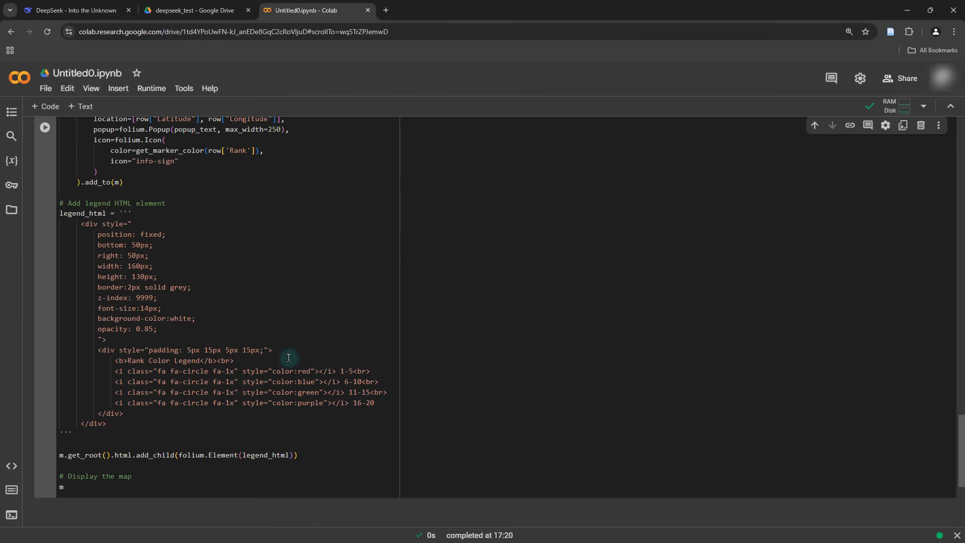
{"action": "scroll", "scroll_direction": "down", "scroll_amount": 3}
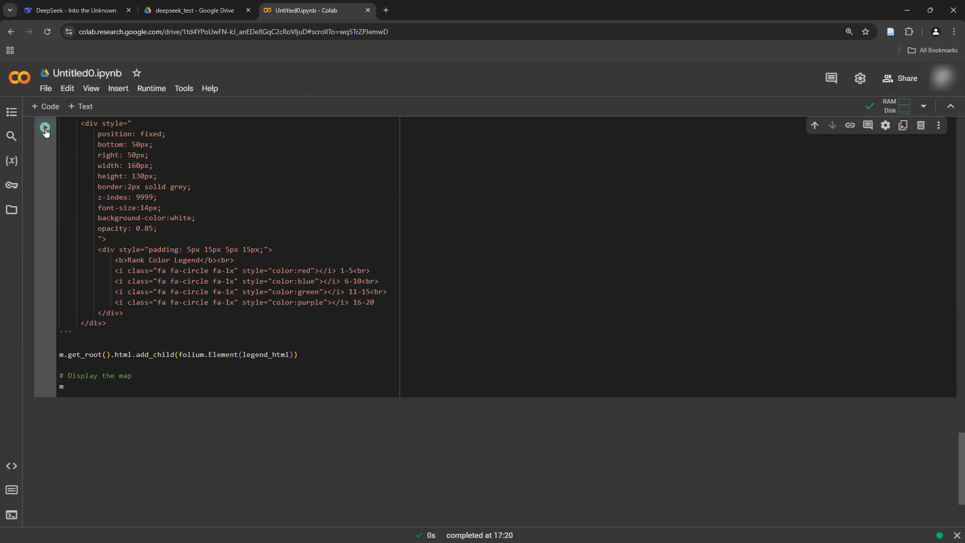
{"action": "left_click", "coordinate": [45, 128]}
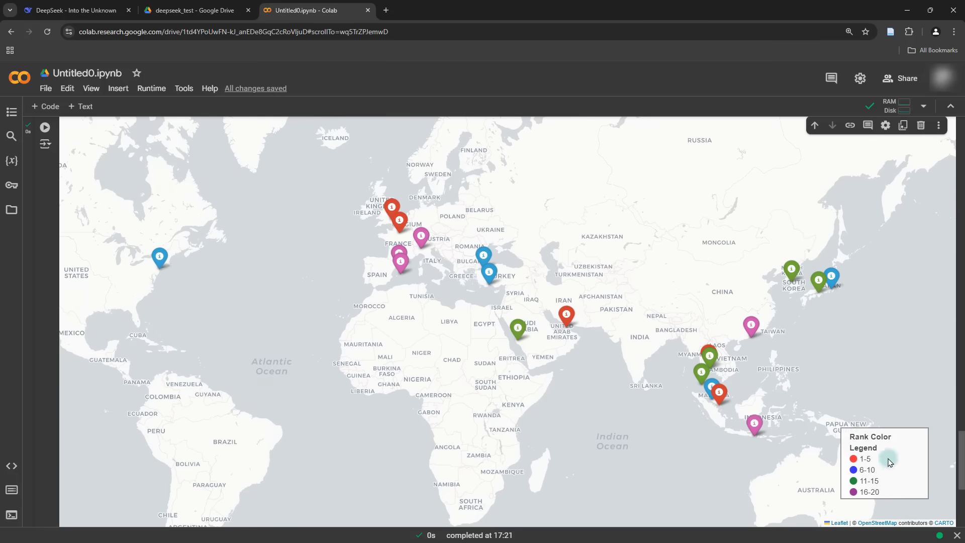
{"action": "mouse_move", "coordinate": [802, 413]}
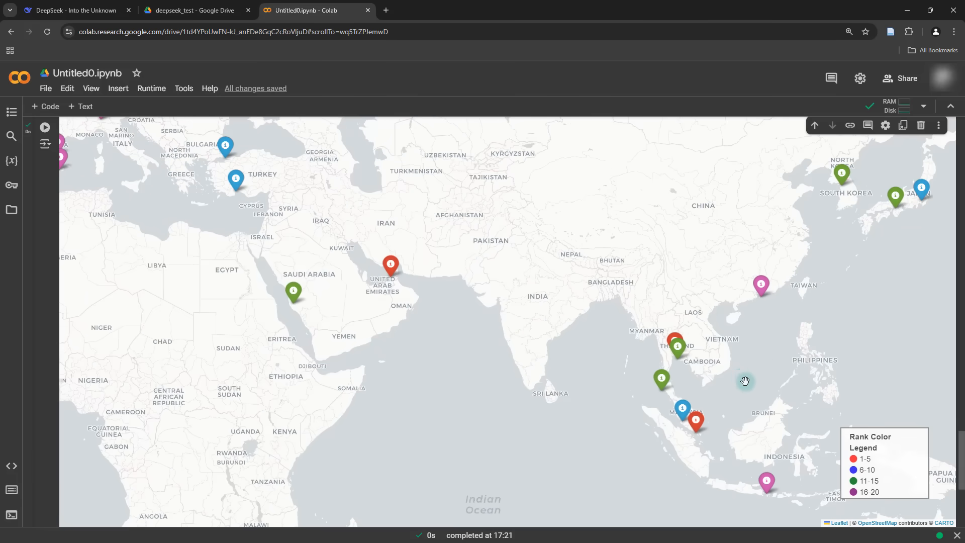
Check marker popups for Bangkok, Paris, Hong Kong and Bali showing rank and 2024 visitors
{"action": "left_click_drag", "start_coordinate": [745, 380], "coordinate": [730, 407]}
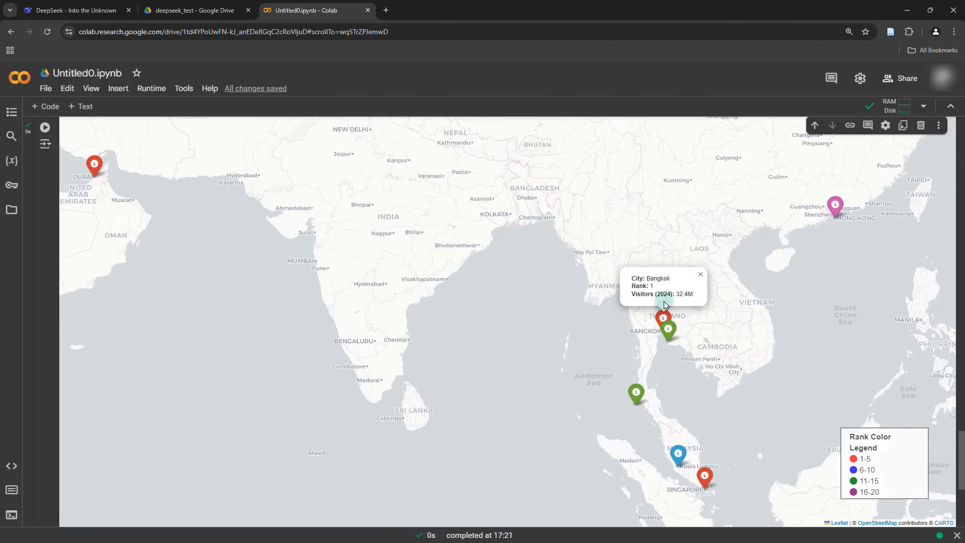
{"action": "left_click", "coordinate": [703, 477]}
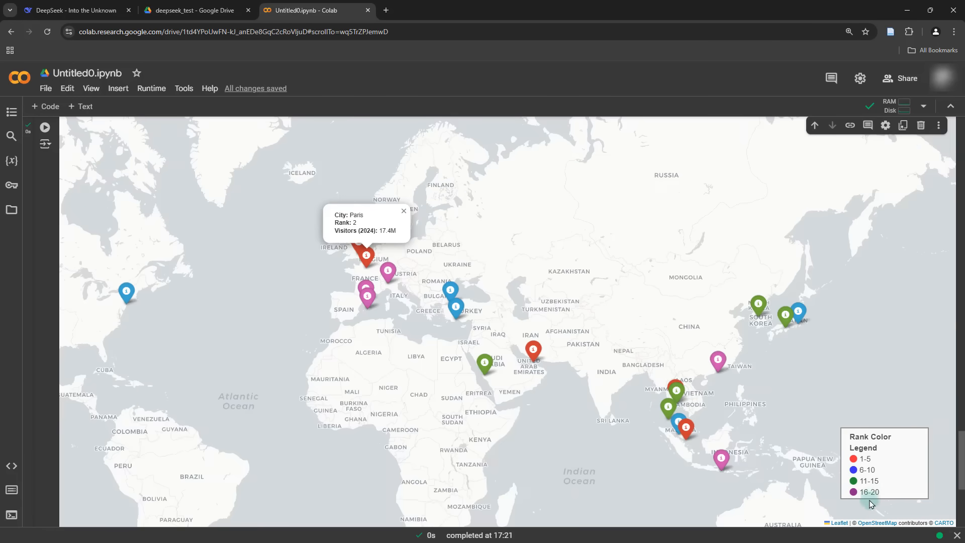
{"action": "mouse_move", "coordinate": [884, 495]}
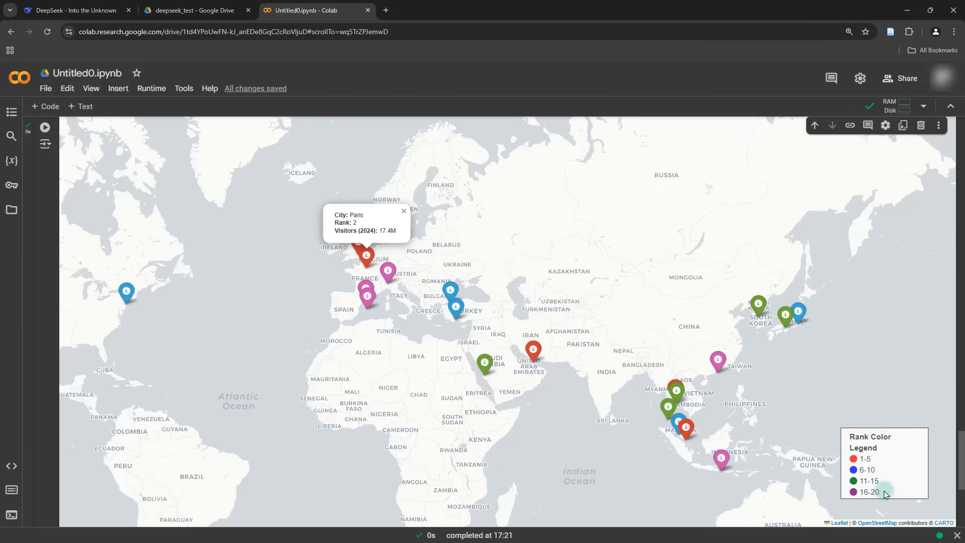
{"action": "left_click", "coordinate": [404, 211]}
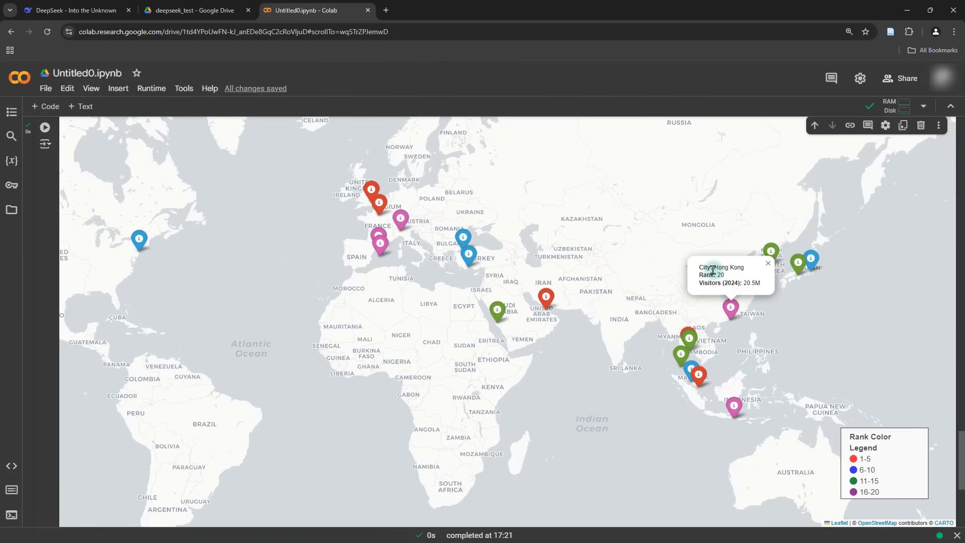
{"action": "left_click_drag", "start_coordinate": [712, 266], "coordinate": [723, 275]}
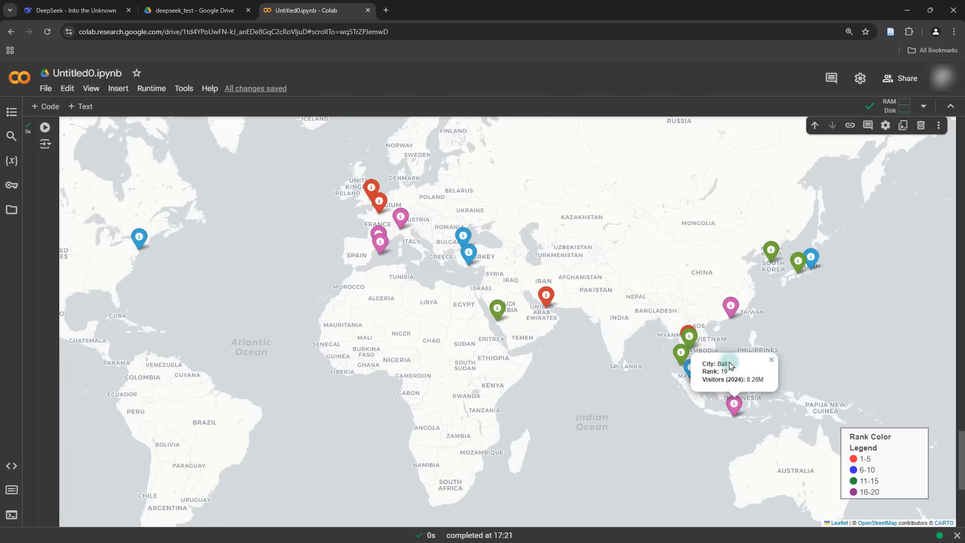
{"action": "left_click", "coordinate": [379, 207]}
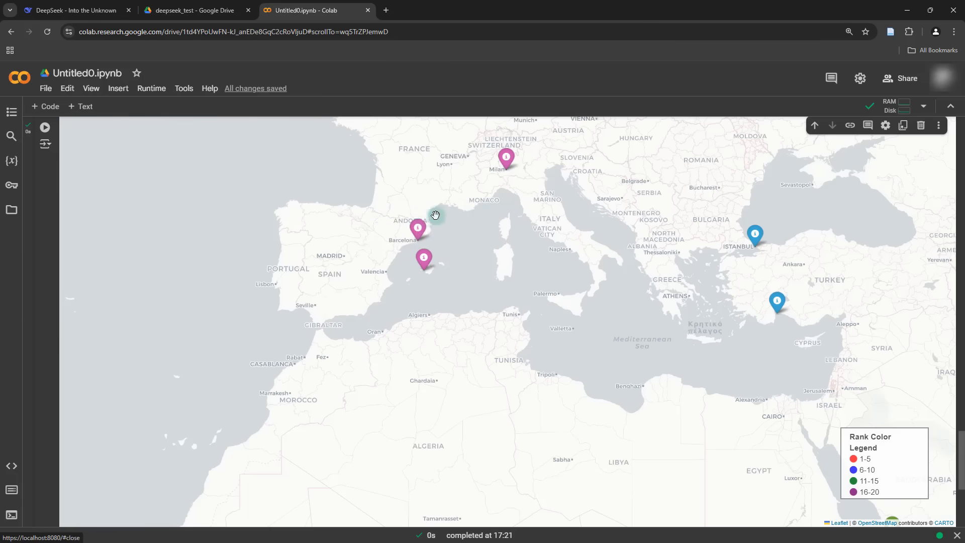
{"action": "left_click", "coordinate": [417, 228]}
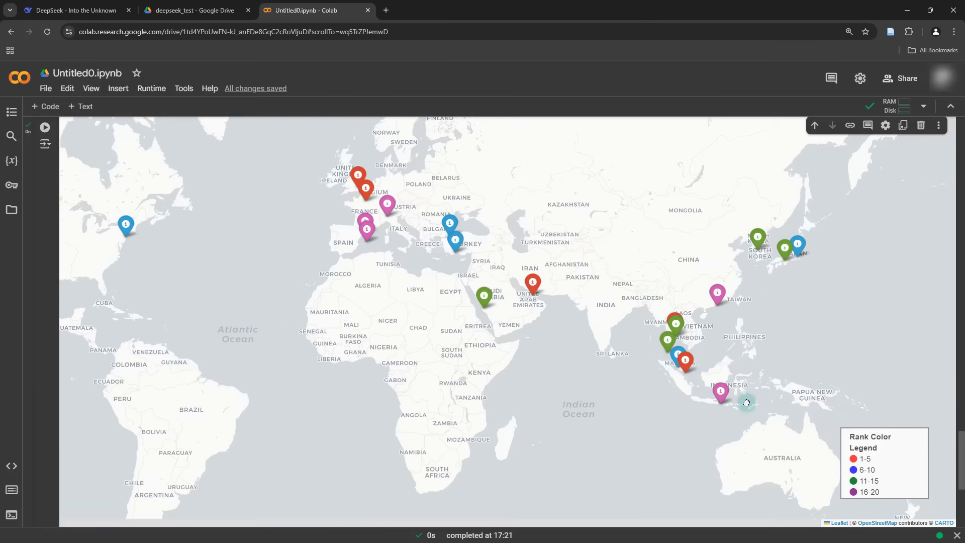
{"action": "left_click_drag", "start_coordinate": [746, 402], "coordinate": [518, 306]}
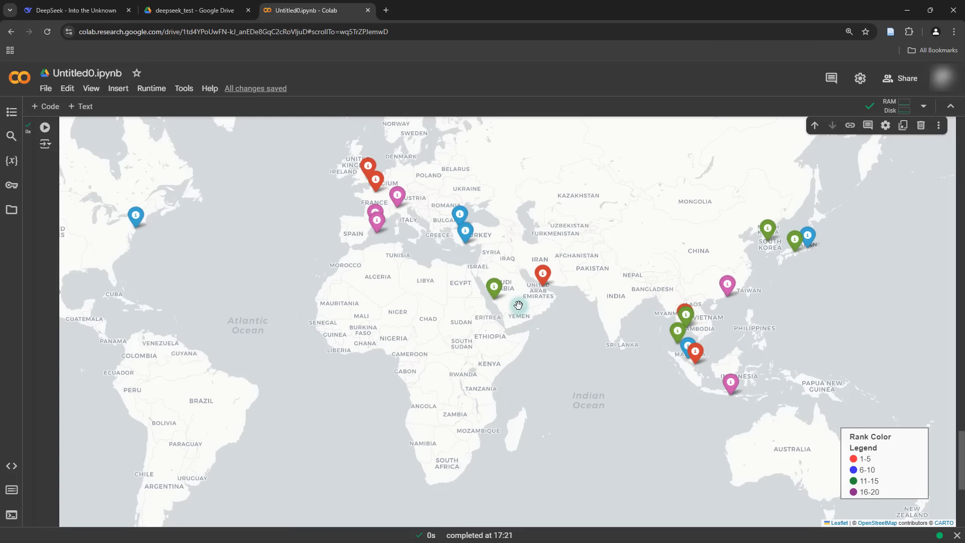
{"action": "mouse_move", "coordinate": [536, 321]}
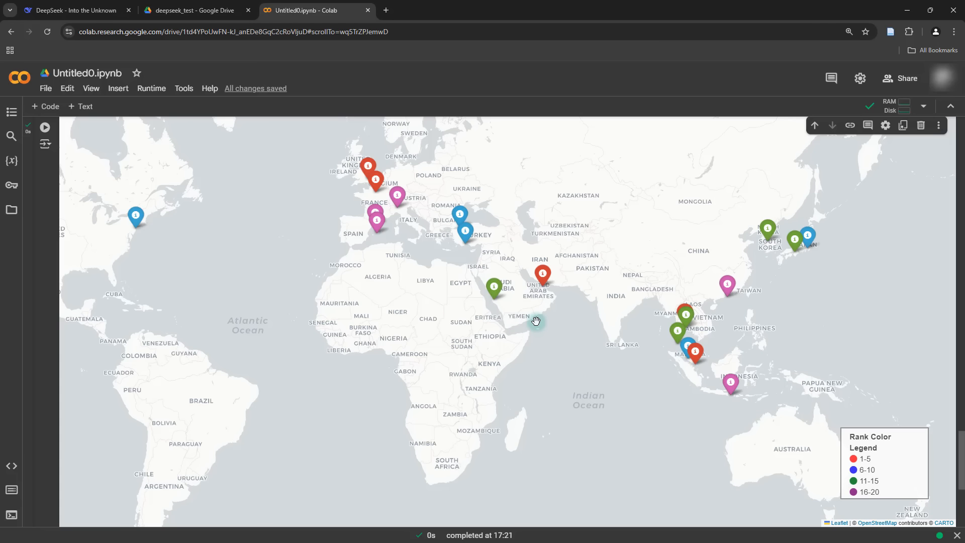
{"action": "mouse_move", "coordinate": [171, 242]}
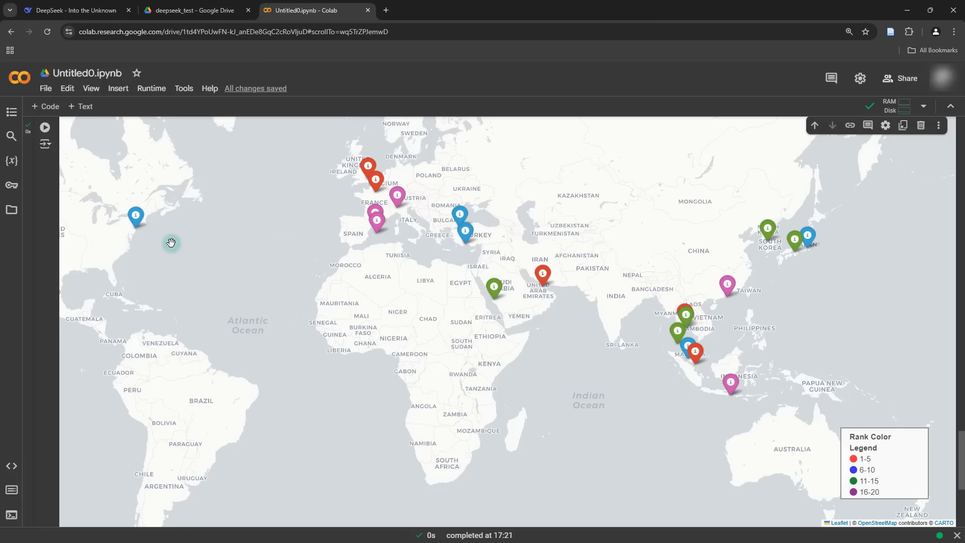
{"action": "left_click", "coordinate": [73, 10]}
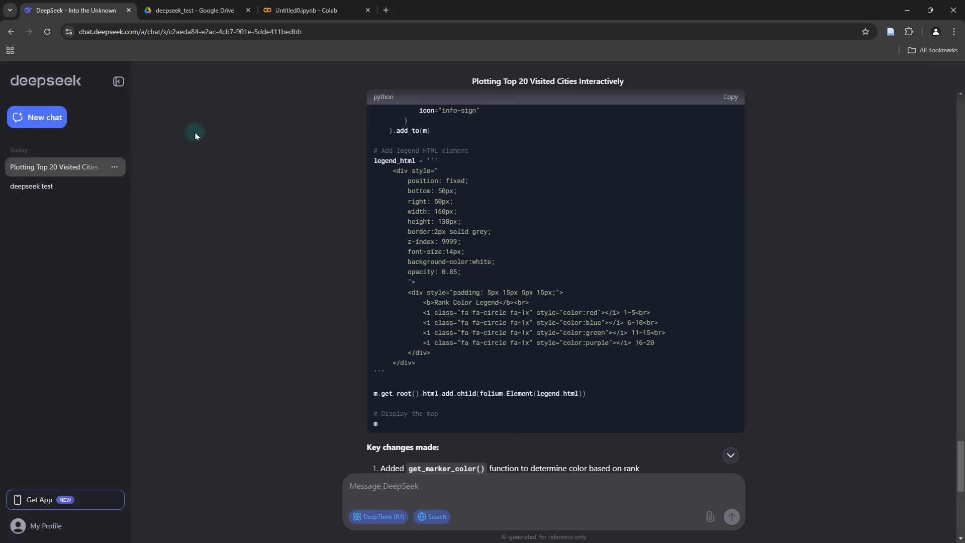
{"action": "mouse_move", "coordinate": [223, 182]}
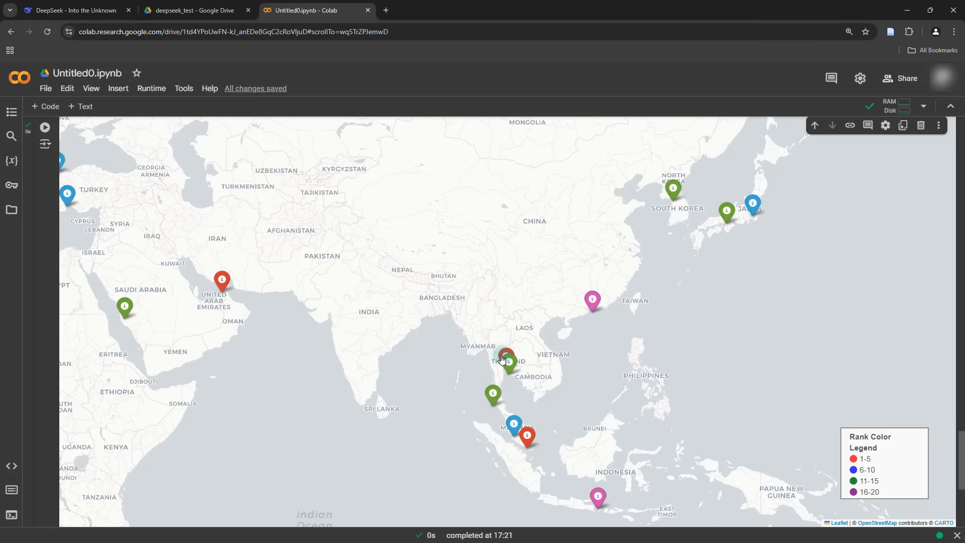
{"action": "left_click_drag", "start_coordinate": [501, 356], "coordinate": [590, 433]}
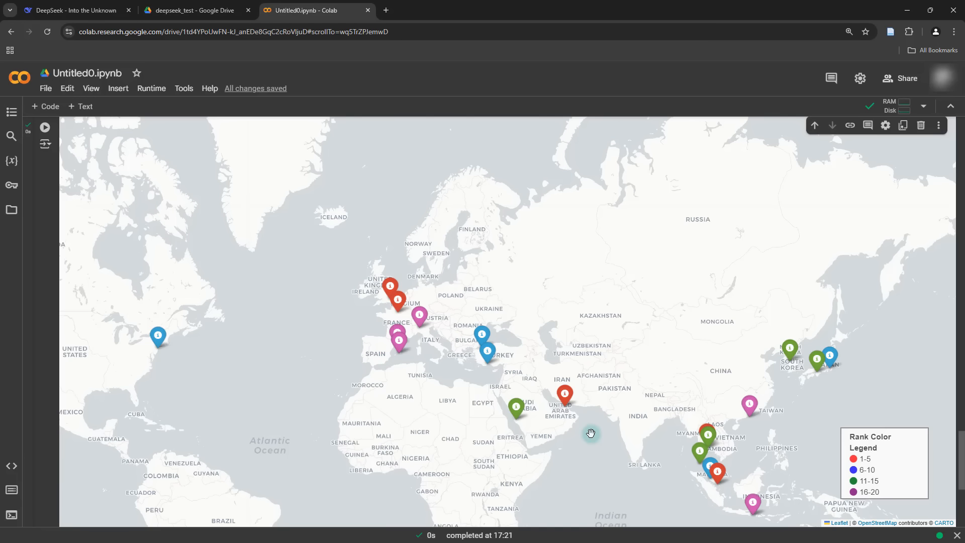
{"action": "mouse_move", "coordinate": [574, 333]}
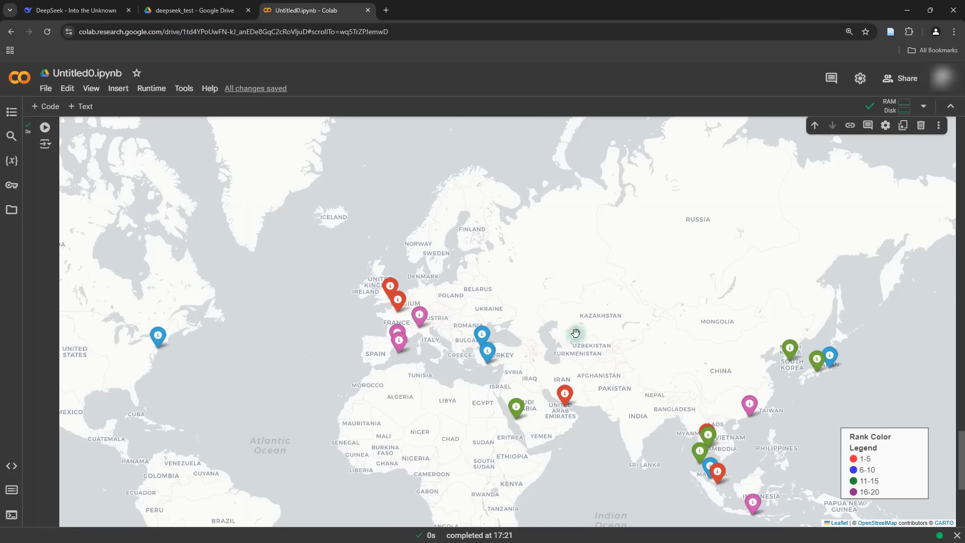
{"action": "mouse_move", "coordinate": [59, 231]}
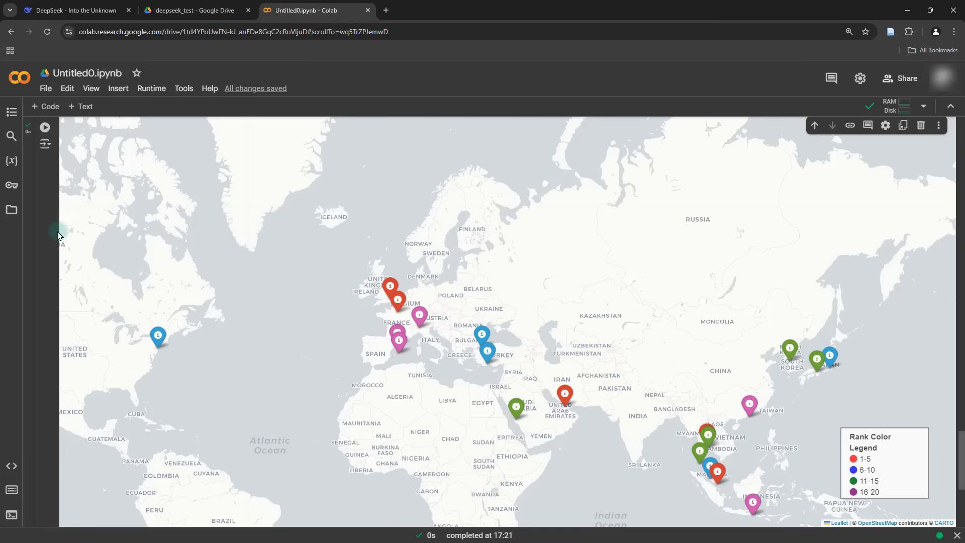
{"action": "mouse_move", "coordinate": [49, 236]}
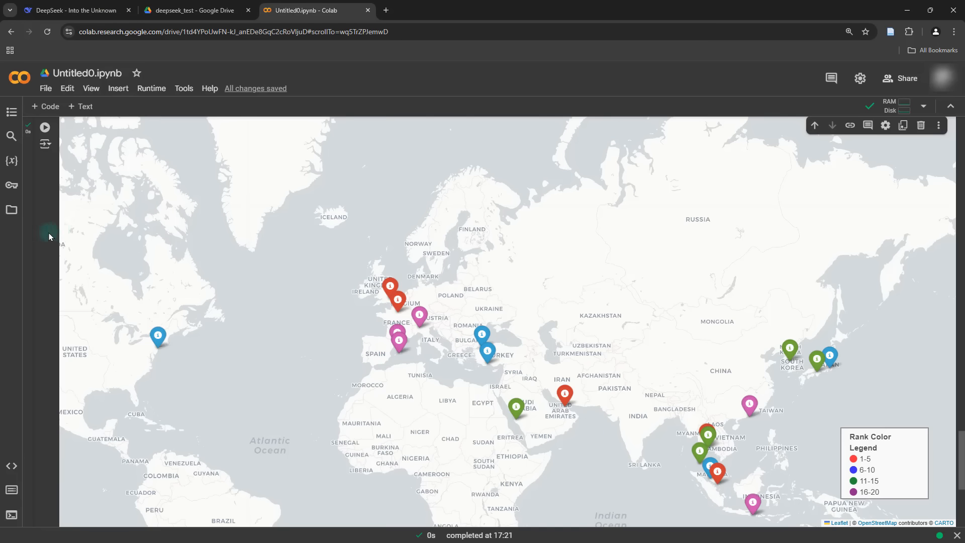